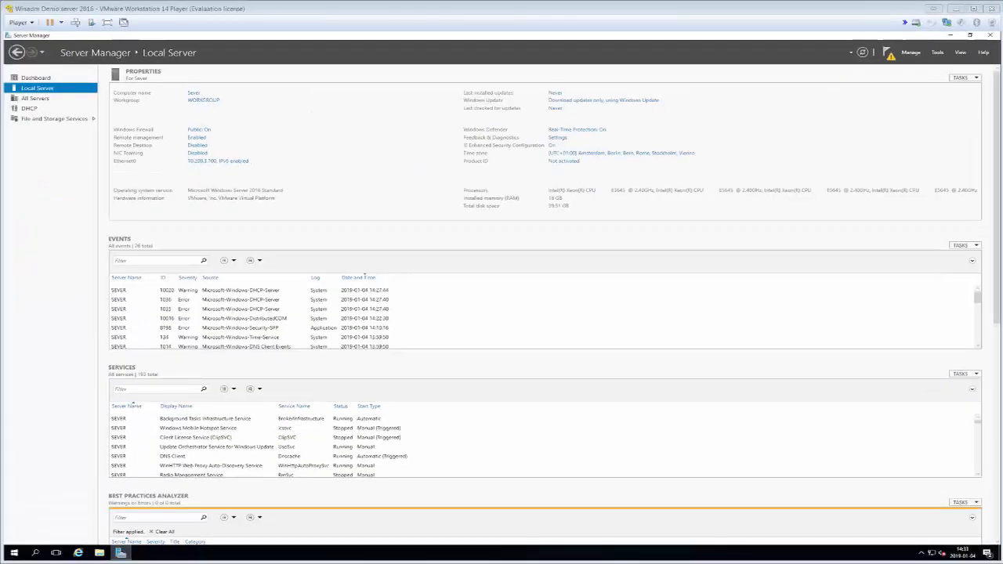
pyautogui.moveTo(905, 90)
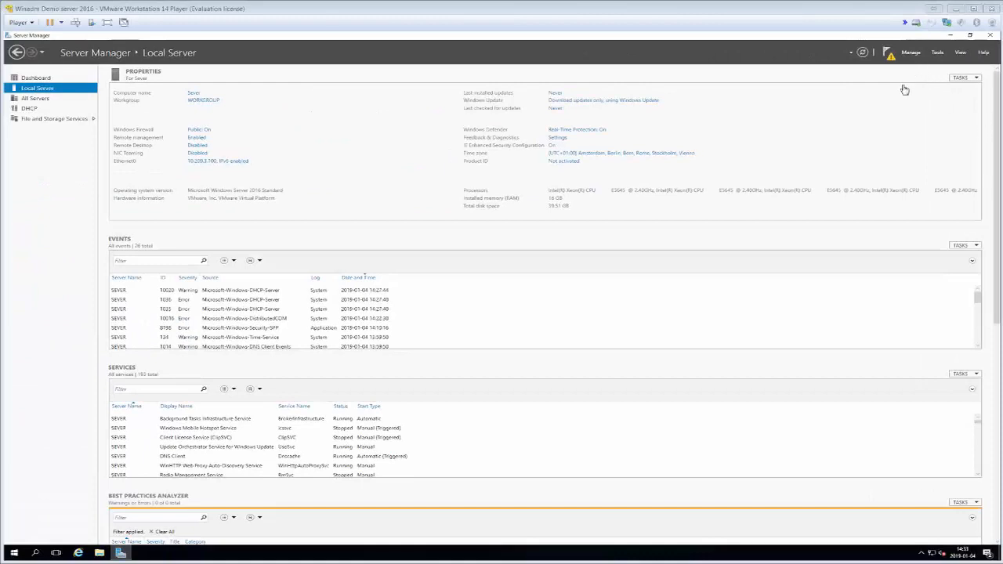
# Launch the Add Roles and Features Wizard from Server Manager's Manage menu
pyautogui.click(910, 52)
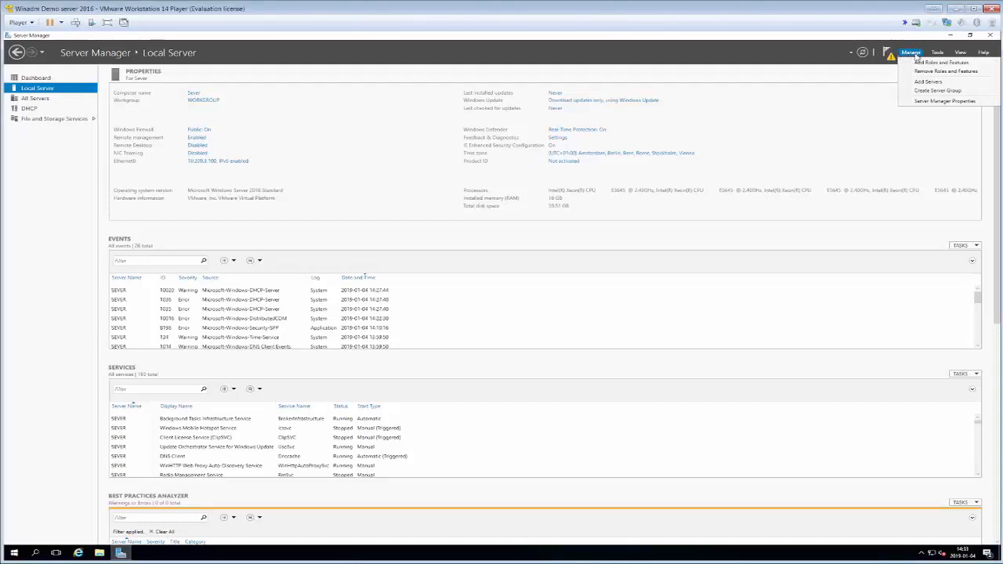
pyautogui.click(941, 62)
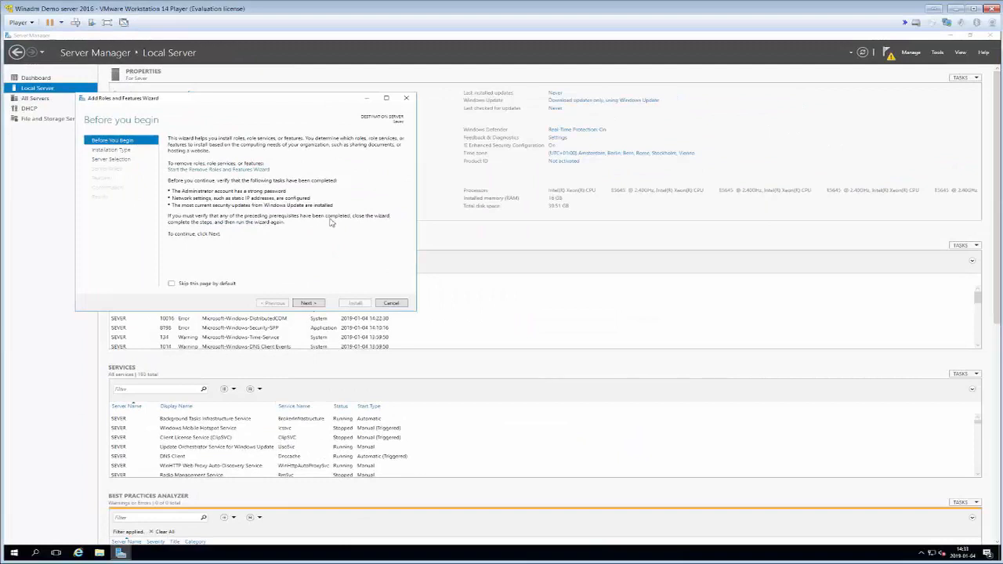
pyautogui.moveTo(269, 272)
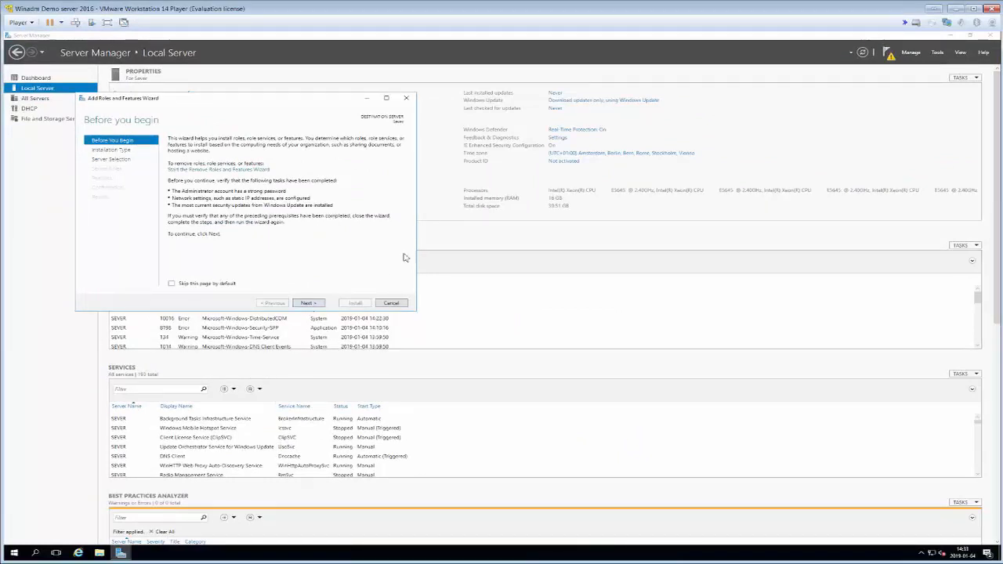
# Go past Before You Begin, keeping role-based installation and the local server as destination
pyautogui.click(306, 303)
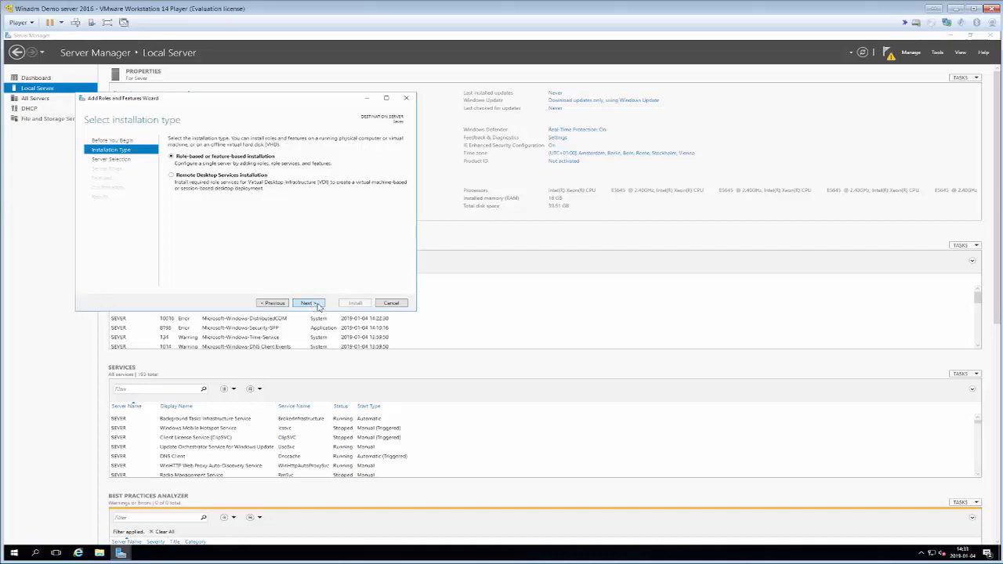
pyautogui.click(307, 303)
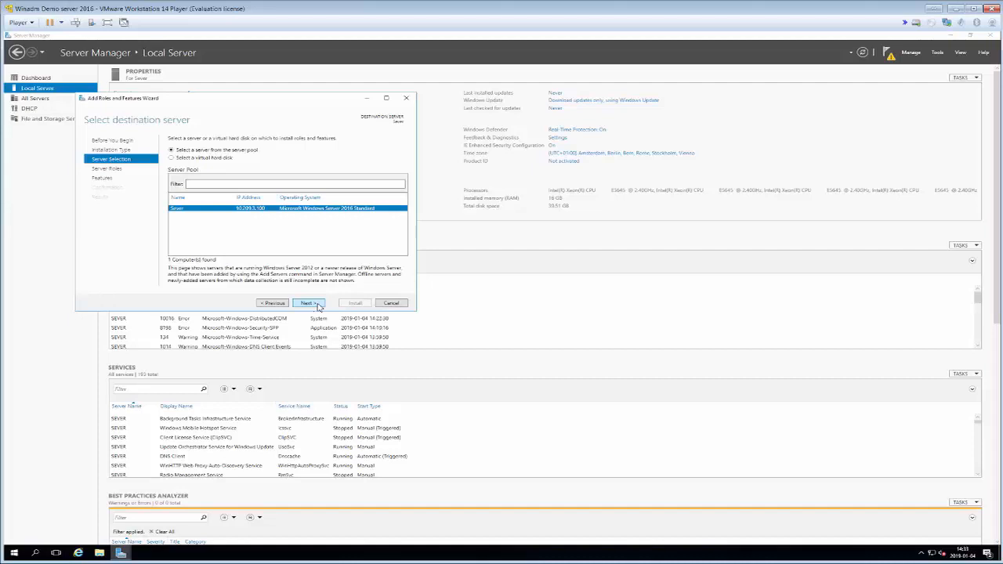
pyautogui.click(308, 303)
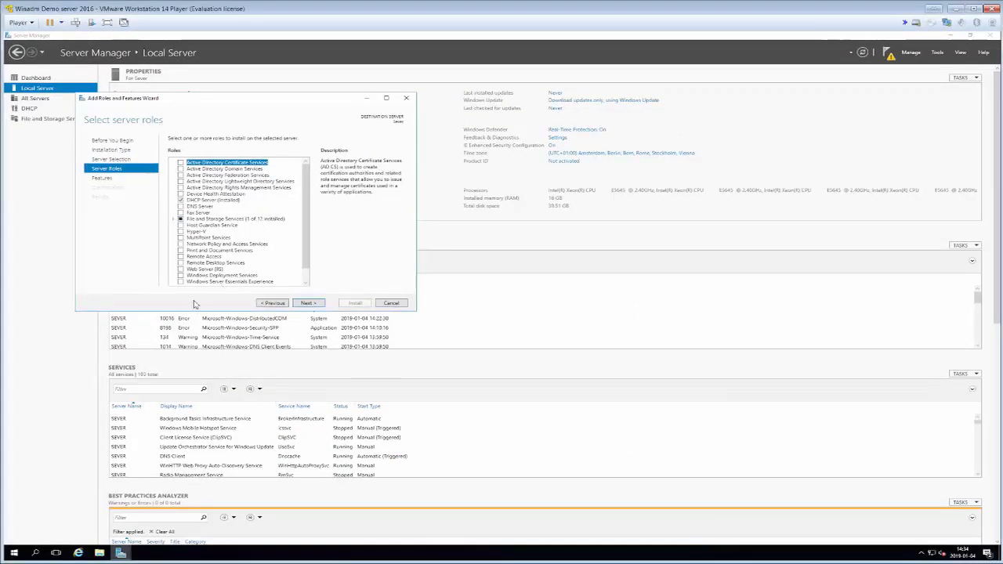
# Check Windows Server Essentials Experience, accept its required features, and continue to Select features
pyautogui.click(229, 280)
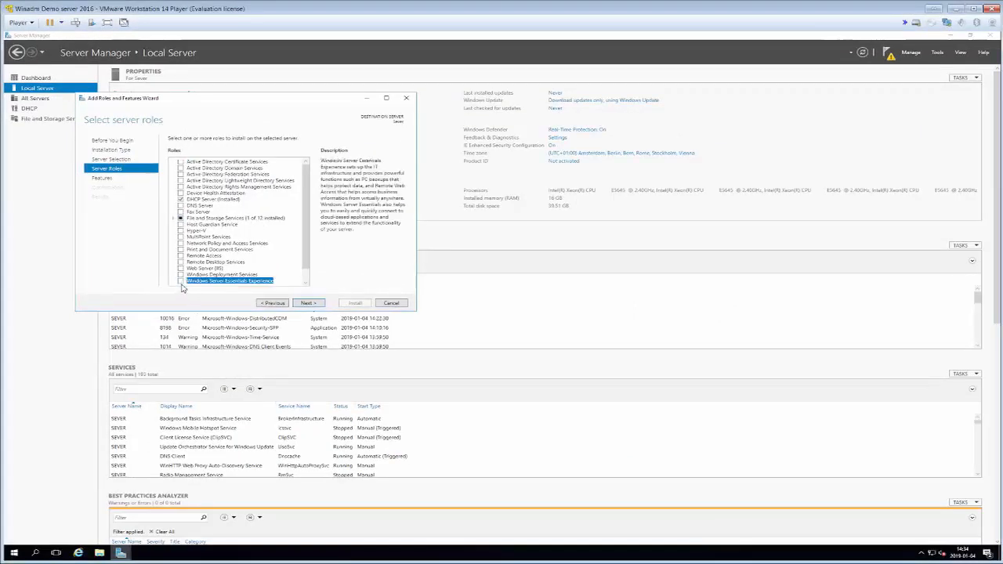
pyautogui.click(182, 281)
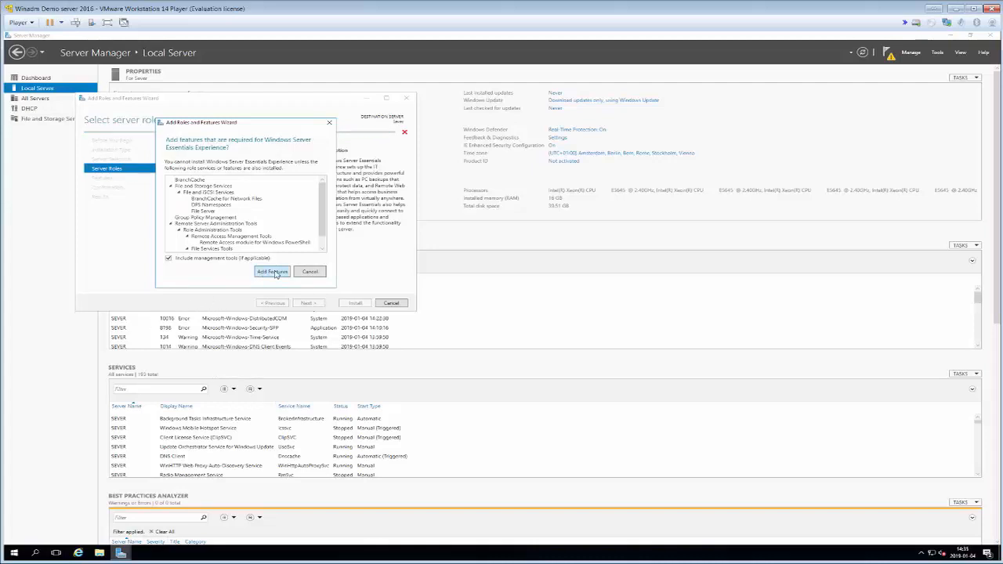
pyautogui.click(272, 271)
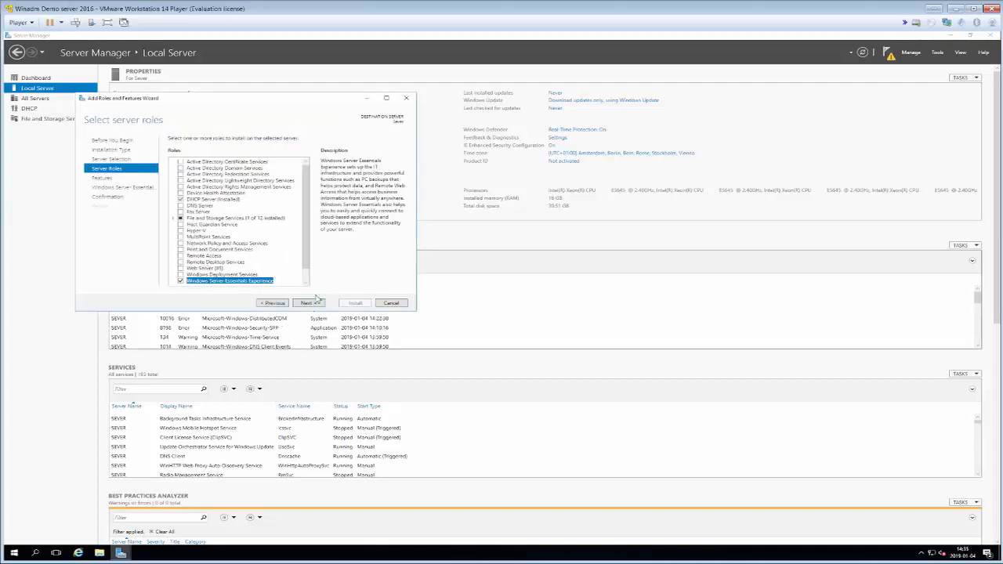
pyautogui.click(306, 303)
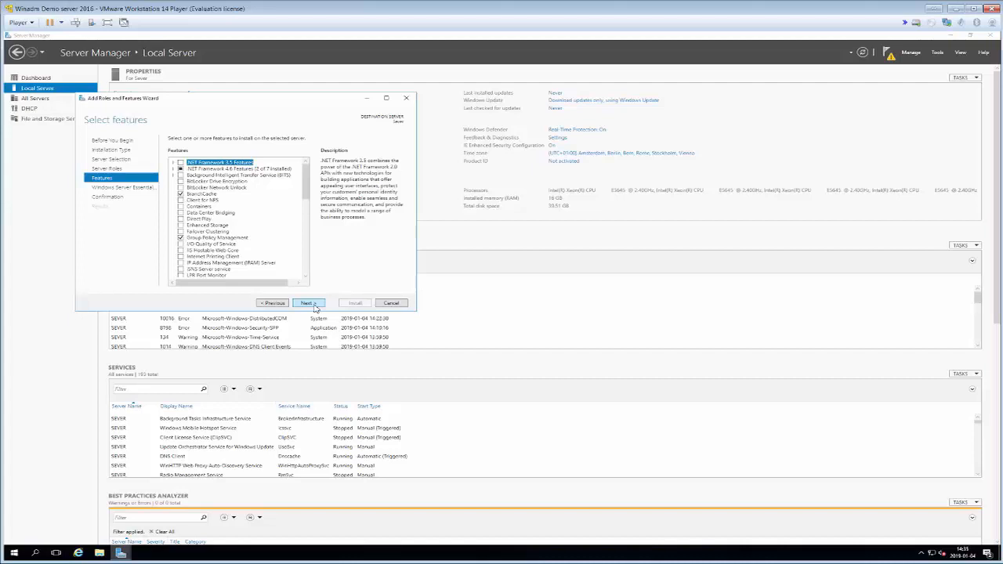
# Leave features unchanged, reach the Confirmation page, then cancel the wizard without installing
pyautogui.click(305, 303)
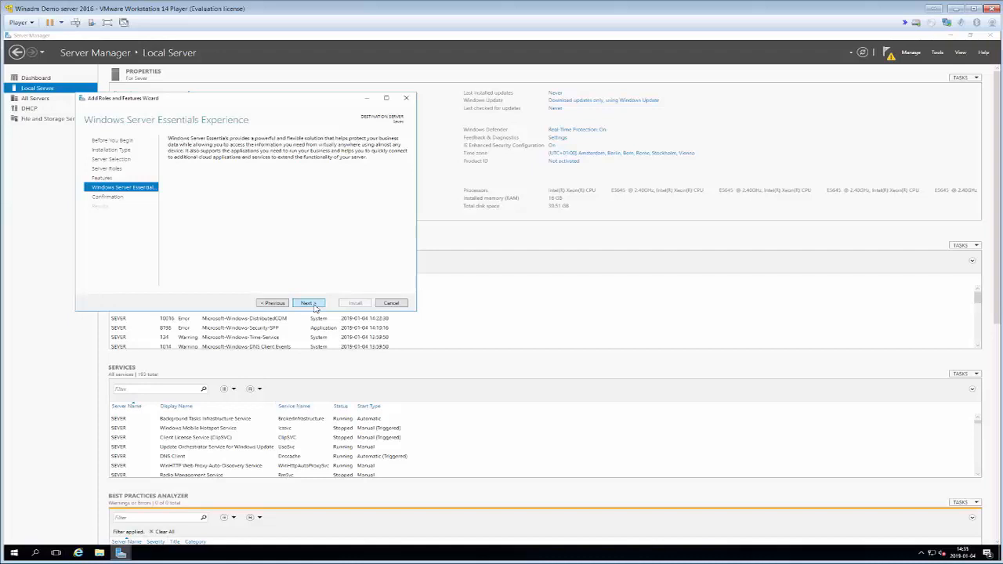
pyautogui.click(308, 303)
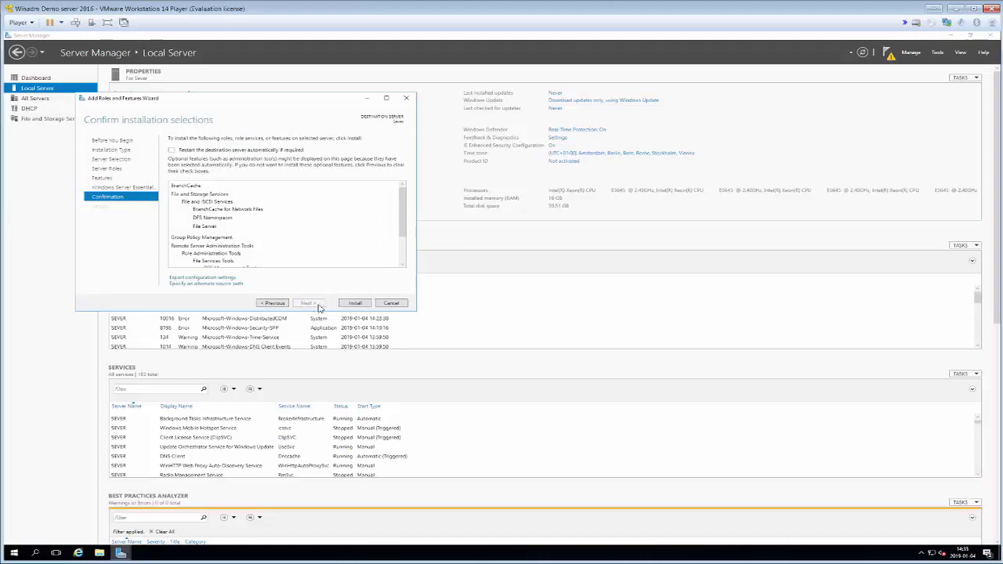
pyautogui.moveTo(271, 226)
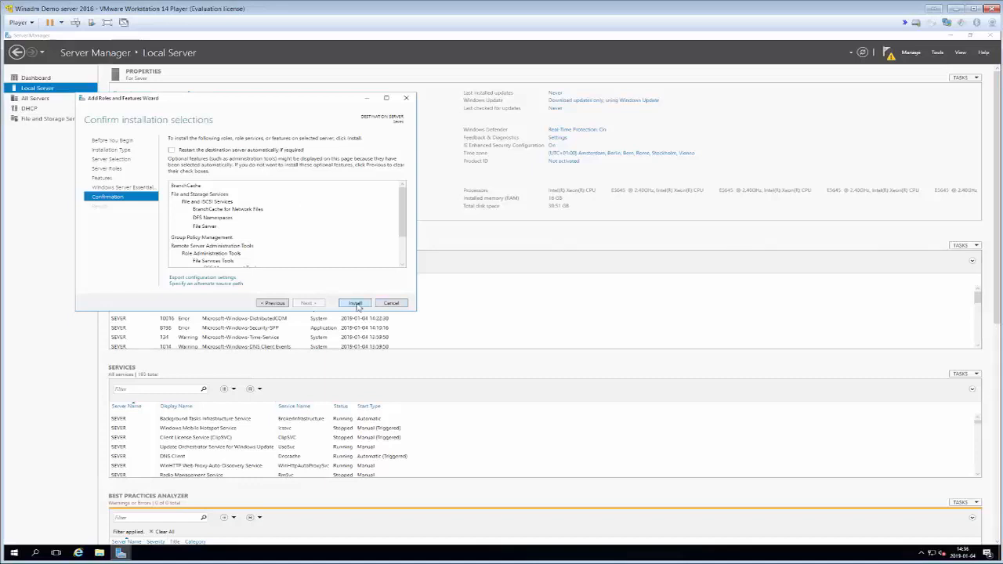
pyautogui.moveTo(391, 303)
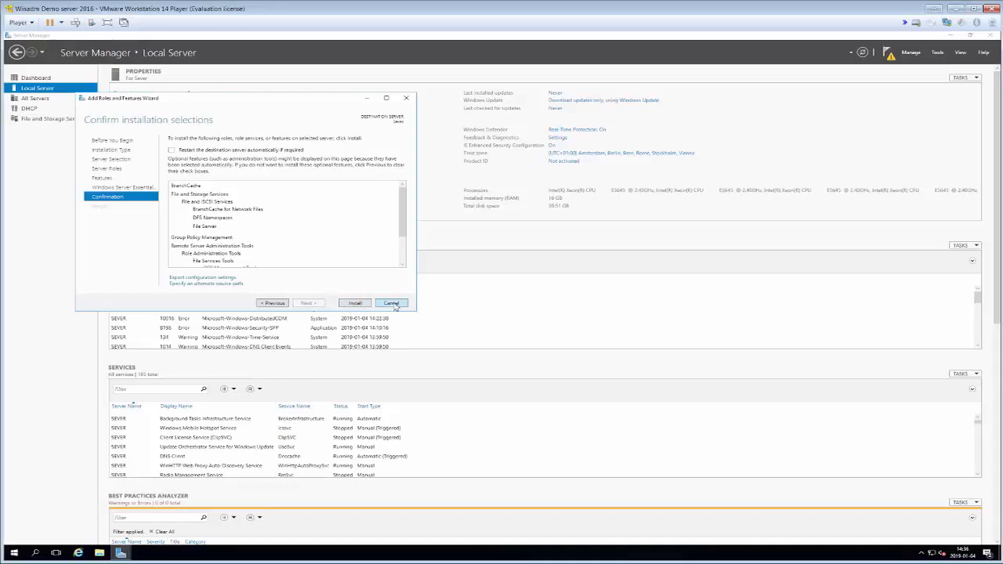
pyautogui.click(391, 304)
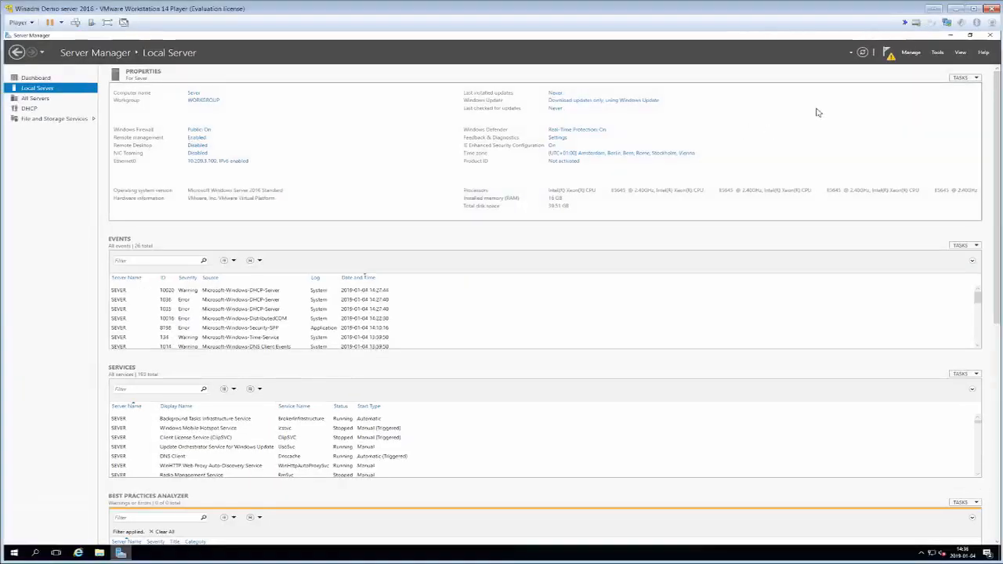
# Complete the pending DHCP configuration from notifications, committing creation of the DHCP security groups
pyautogui.click(887, 53)
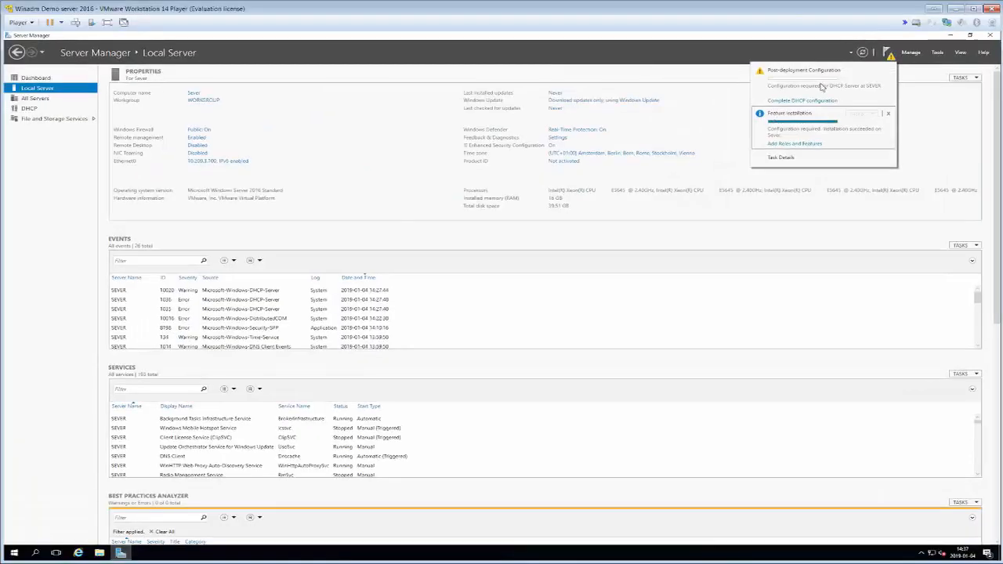
pyautogui.click(802, 100)
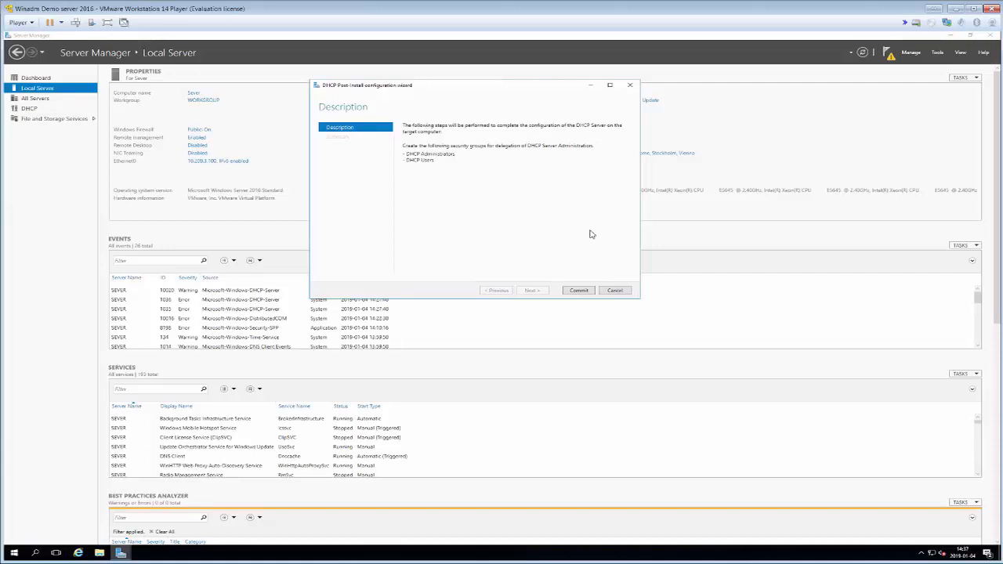
pyautogui.click(578, 290)
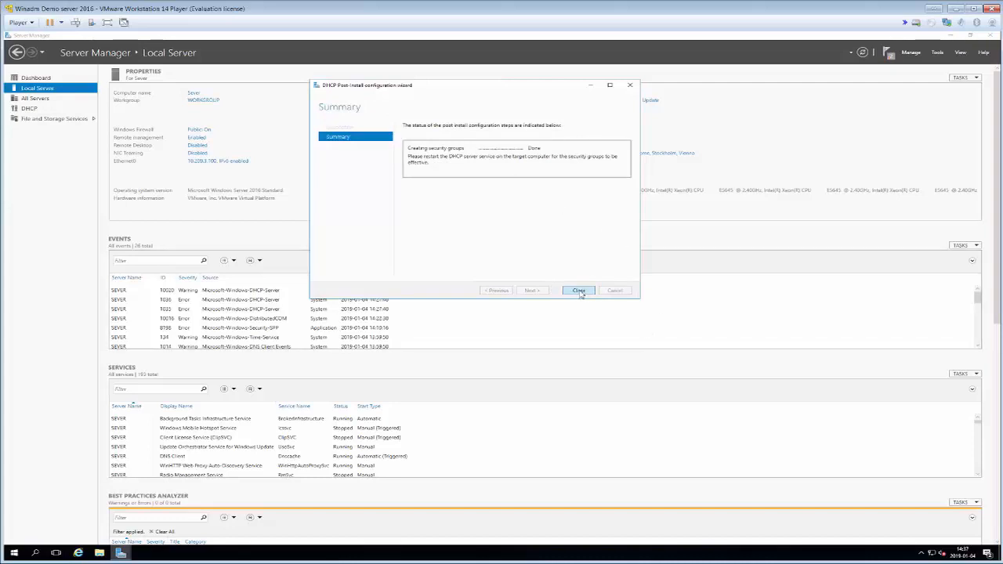
pyautogui.click(578, 291)
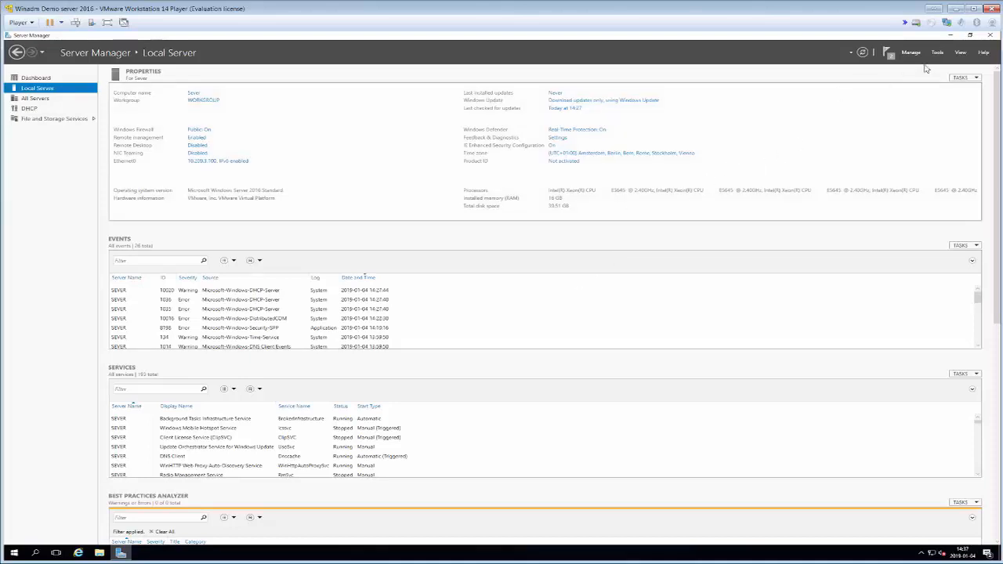
# Open the DHCP console maximized, expand the server and IPv4, and show IPv4's context menu
pyautogui.click(937, 52)
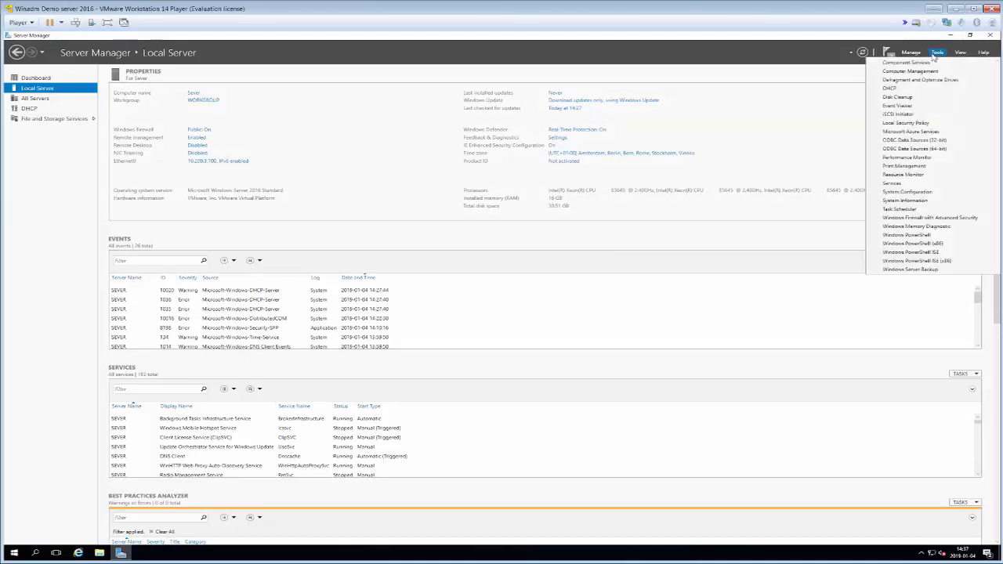
pyautogui.moveTo(897, 105)
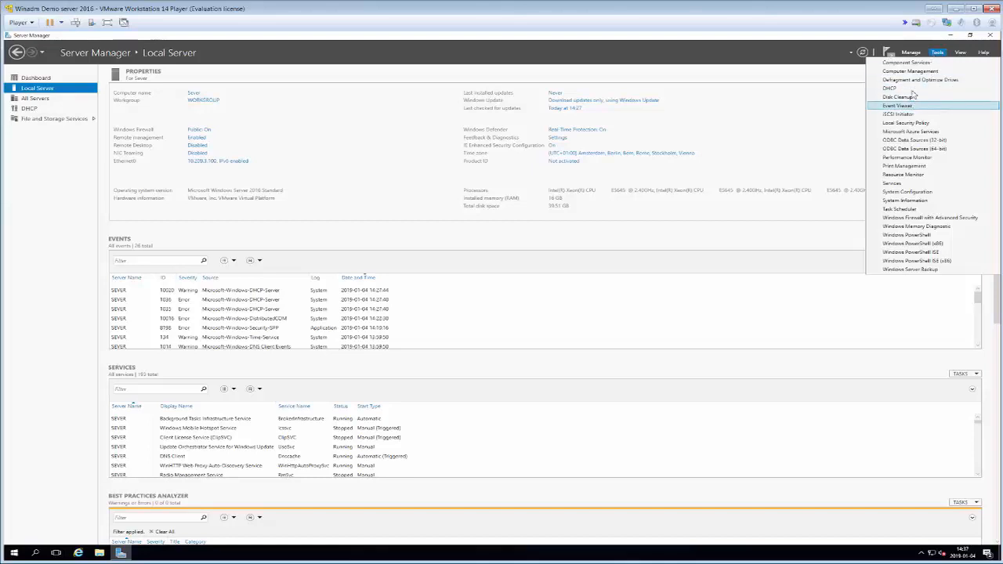
pyautogui.moveTo(901, 96)
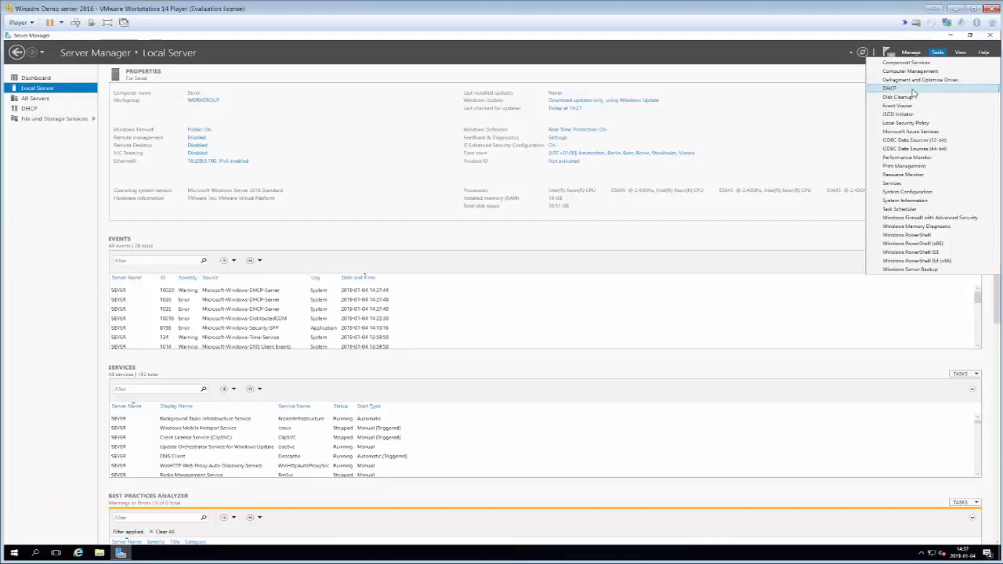
pyautogui.click(889, 88)
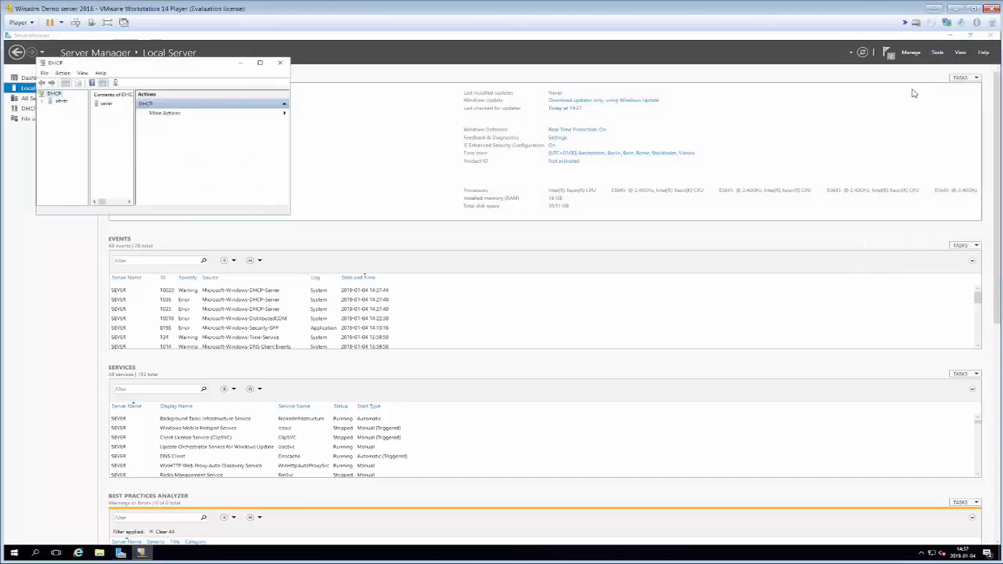
pyautogui.click(259, 63)
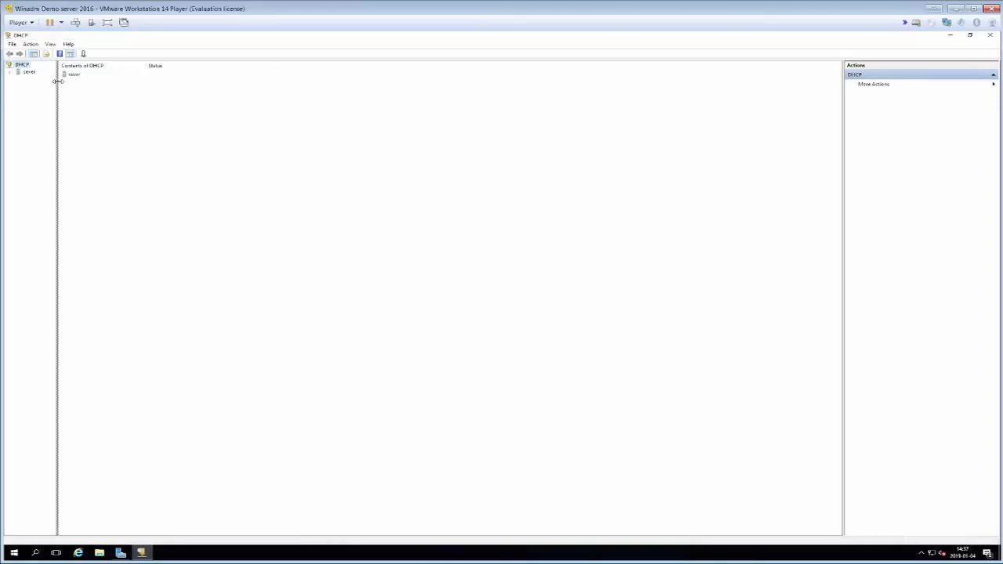
pyautogui.click(12, 71)
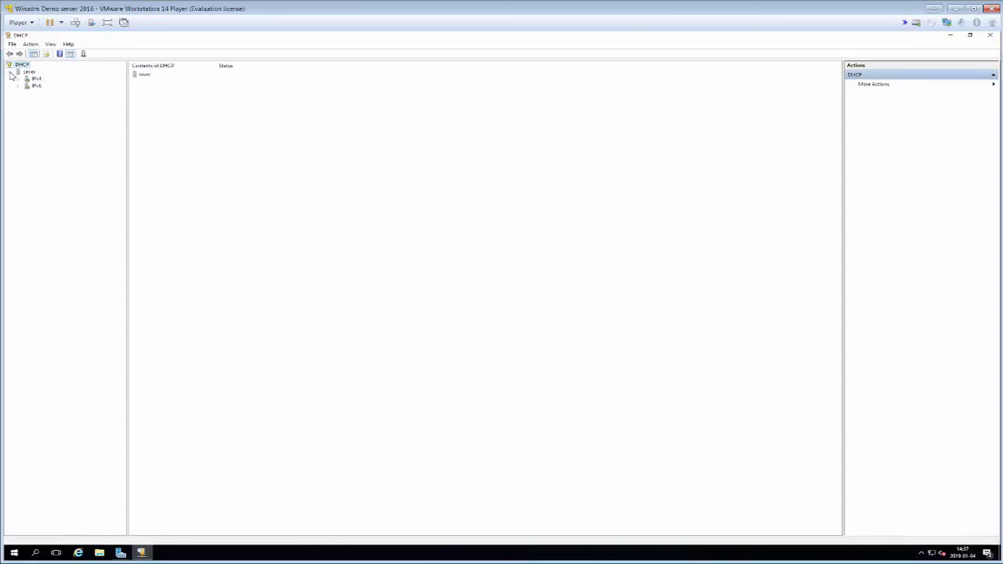
pyautogui.click(26, 79)
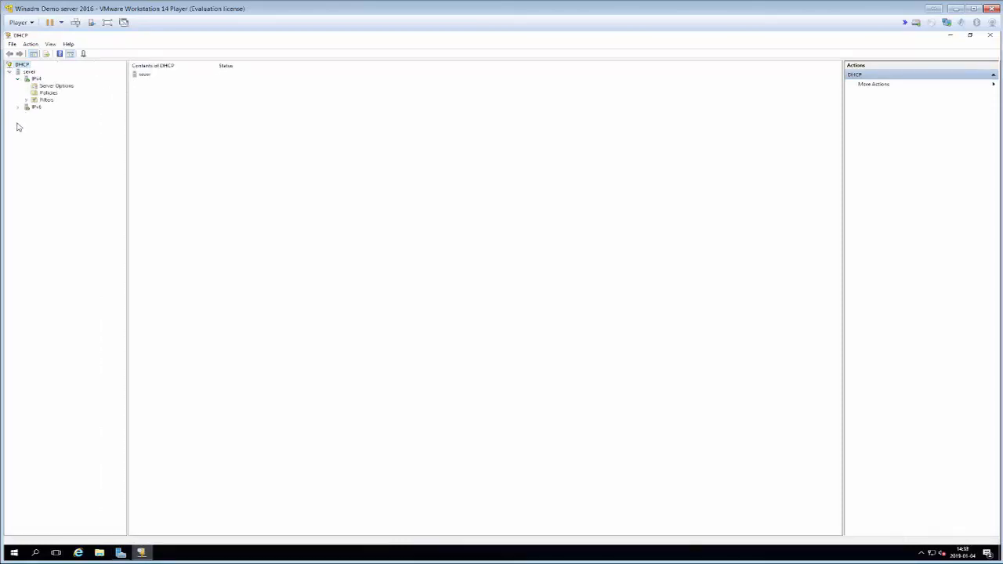
pyautogui.rightClick(37, 79)
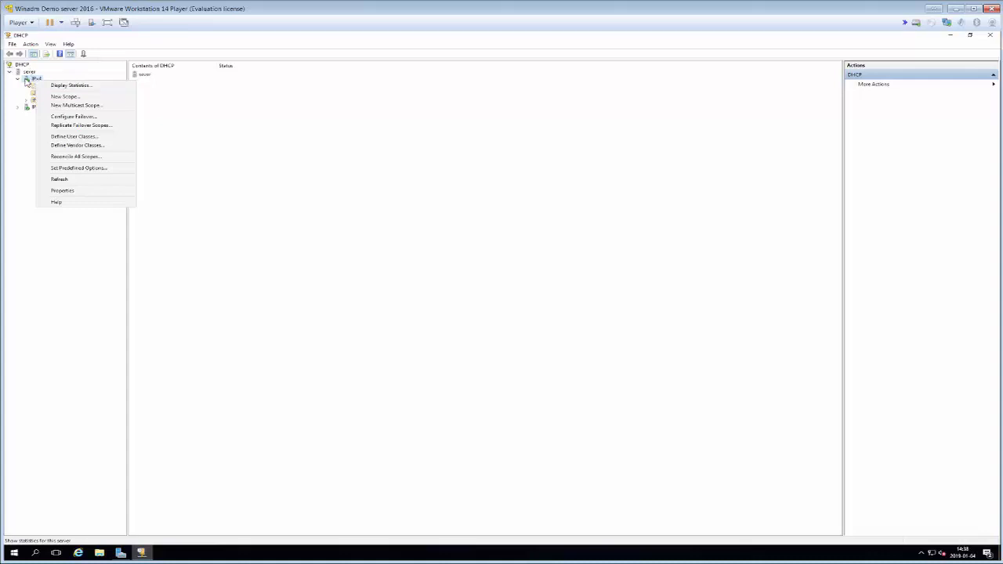
# Start a new scope named 'ClientIP' and reach the IP Address Range page
pyautogui.click(64, 95)
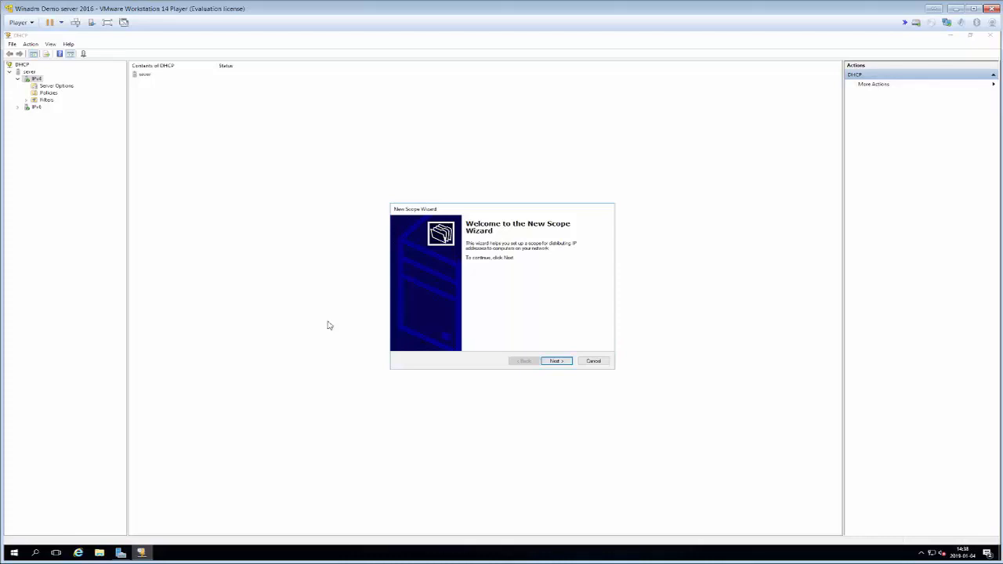
pyautogui.moveTo(539, 249)
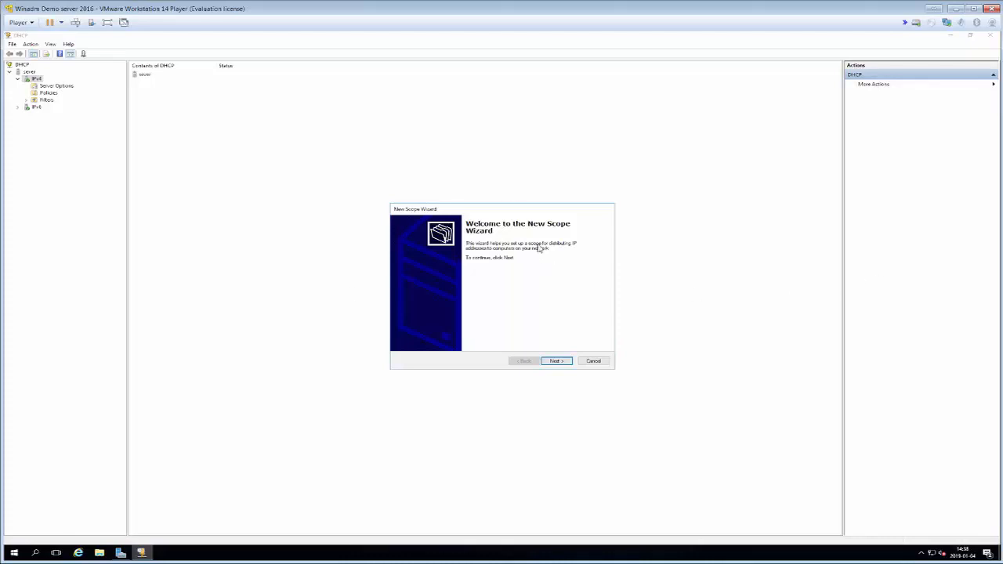
pyautogui.click(556, 361)
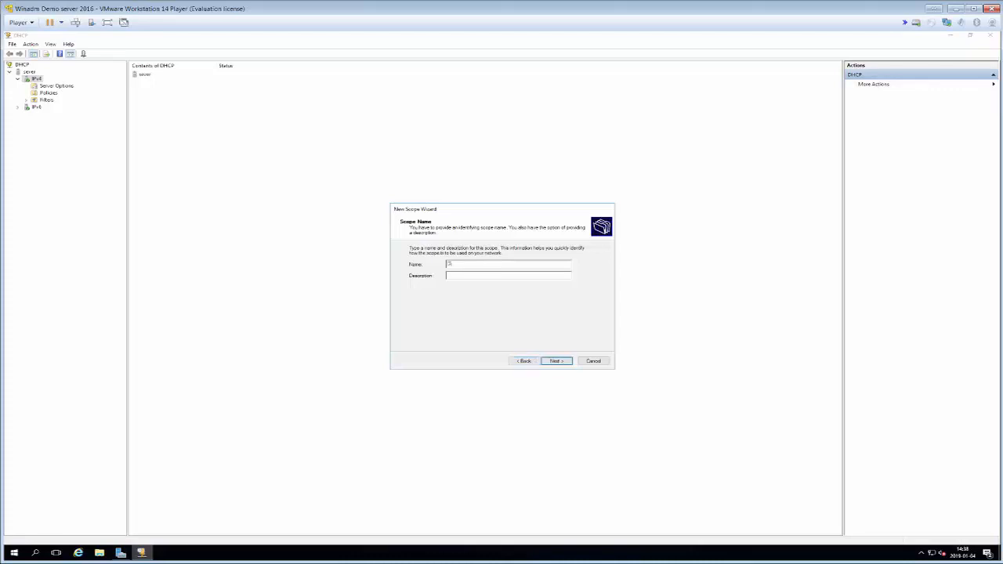
pyautogui.write('ClientIPs')
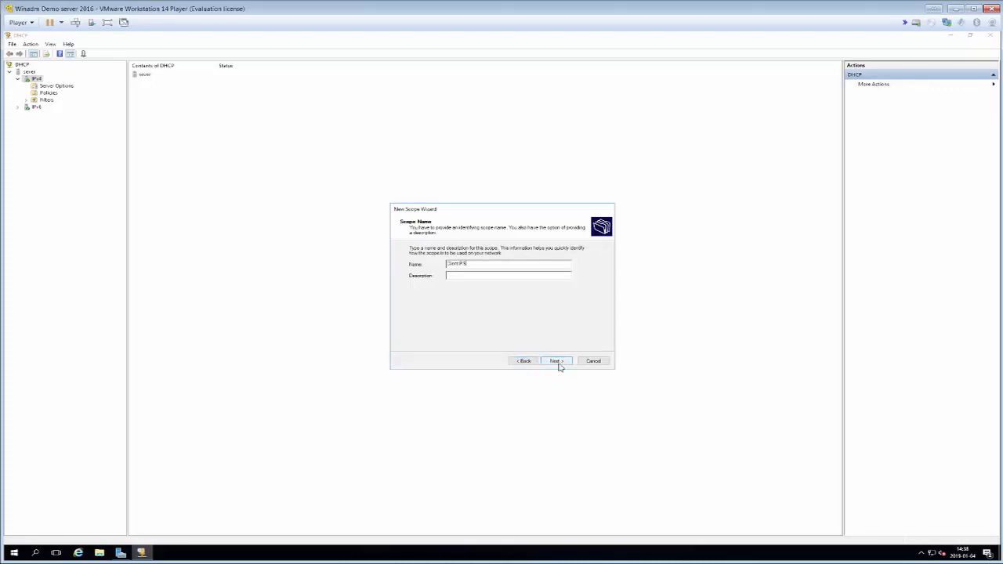
pyautogui.click(556, 361)
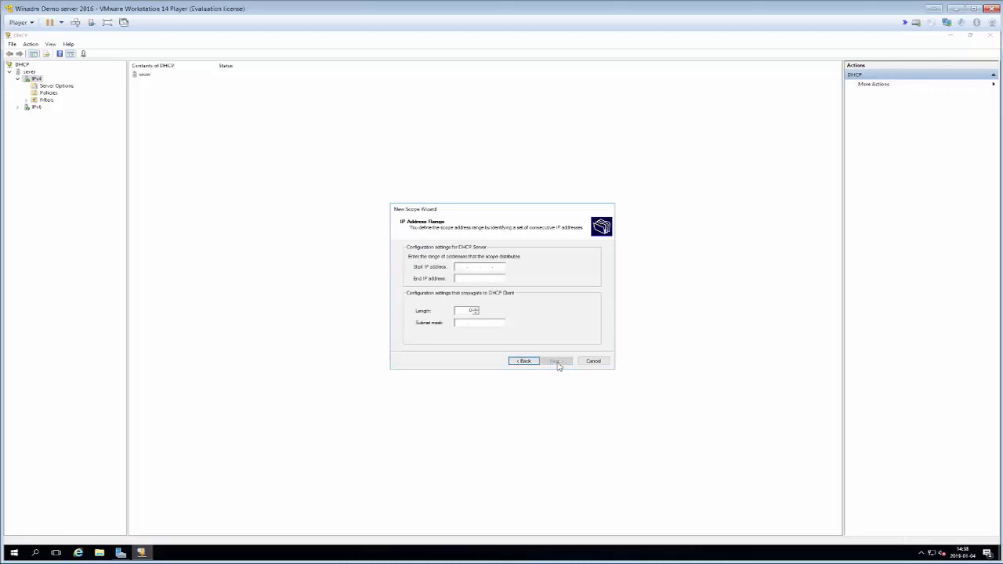
pyautogui.click(478, 266)
pyautogui.write('10.209..')
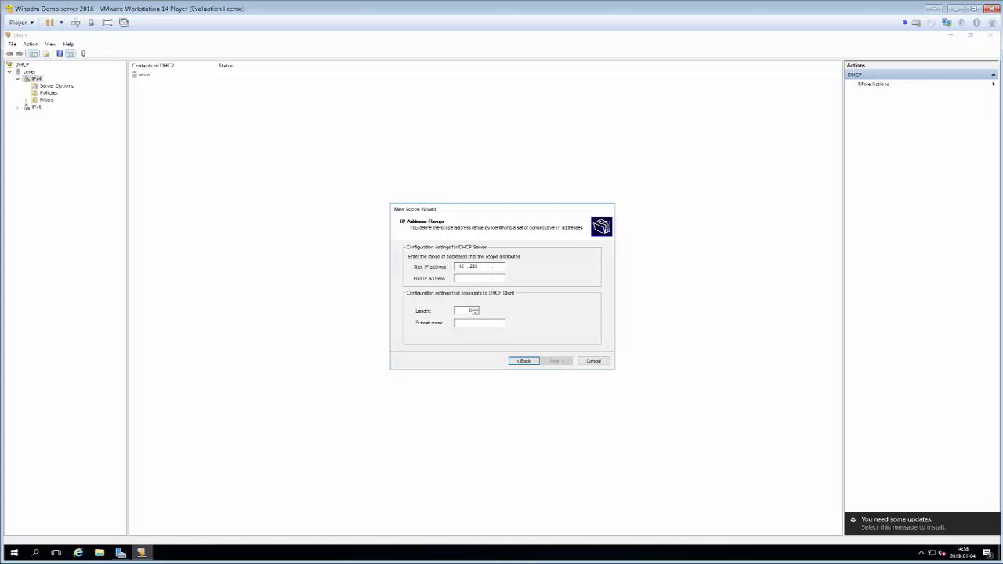
# Enter range 10.209.3.20 to 10.209.3.50 with prefix length 24 (mask 255.255.255.0)
pyautogui.write('3')
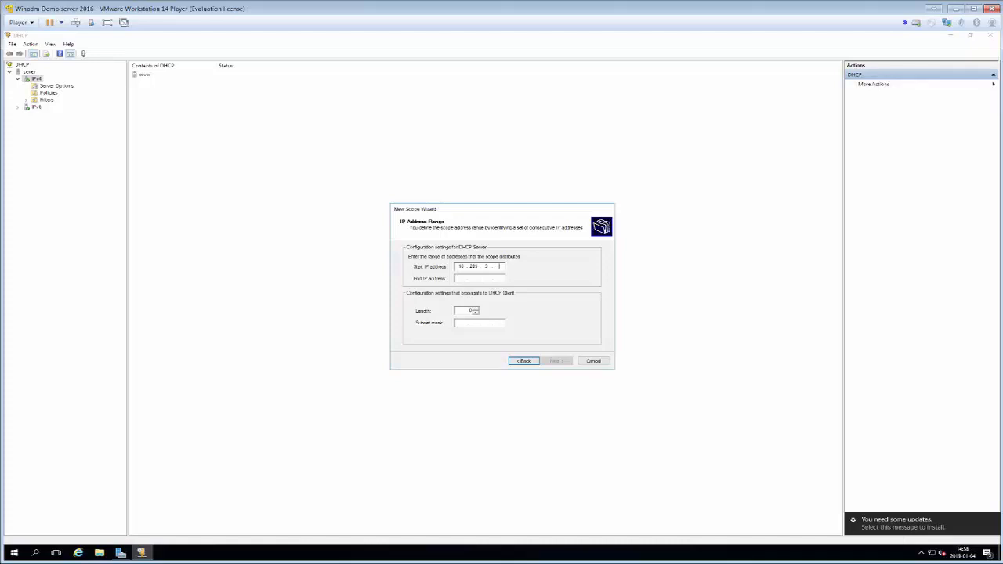
pyautogui.write('20')
pyautogui.click(480, 278)
pyautogui.write('10')
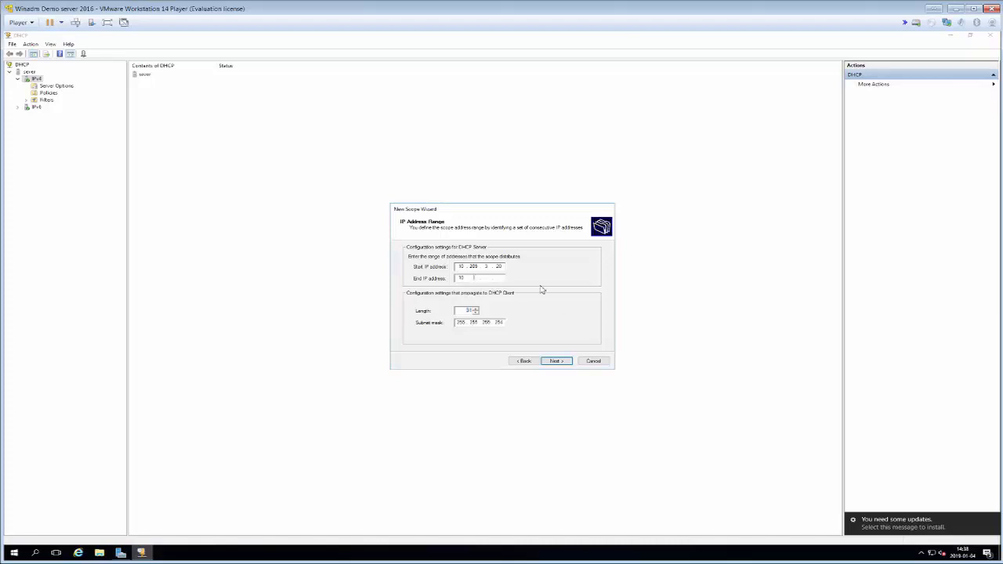
pyautogui.write('208.3.')
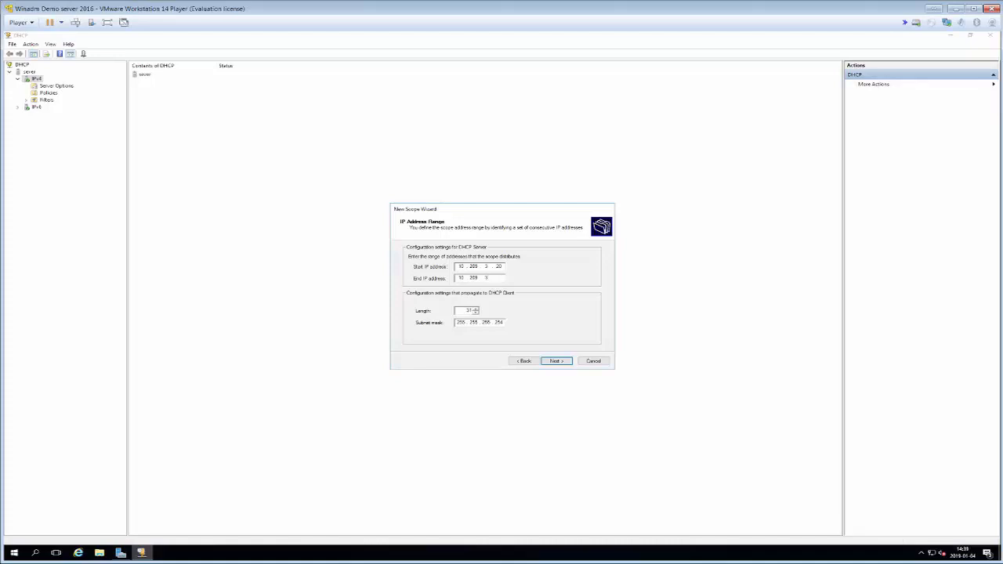
pyautogui.write('50')
pyautogui.write('24')
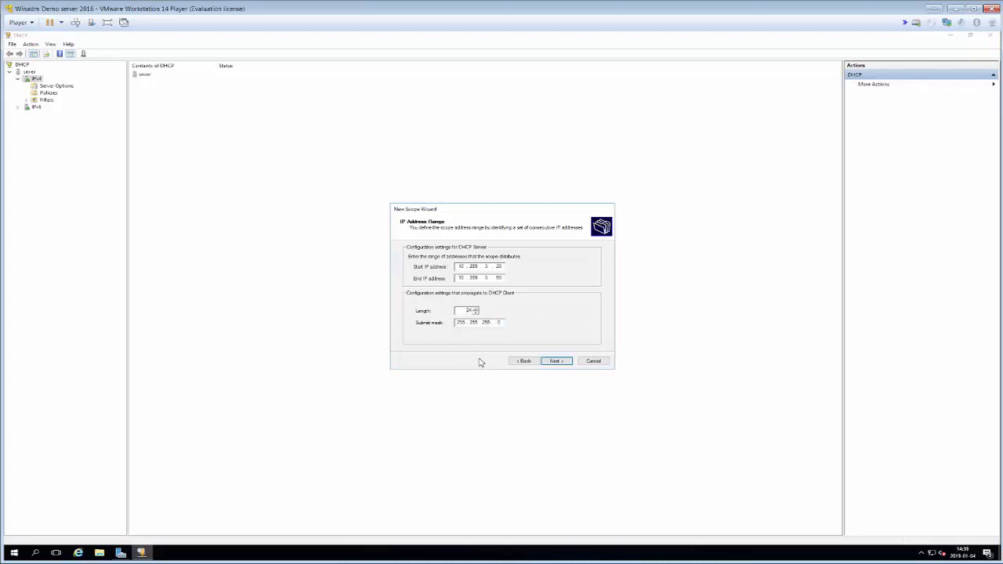
# Accept the range with no exclusions, default lease duration, and choose to configure options now
pyautogui.click(555, 361)
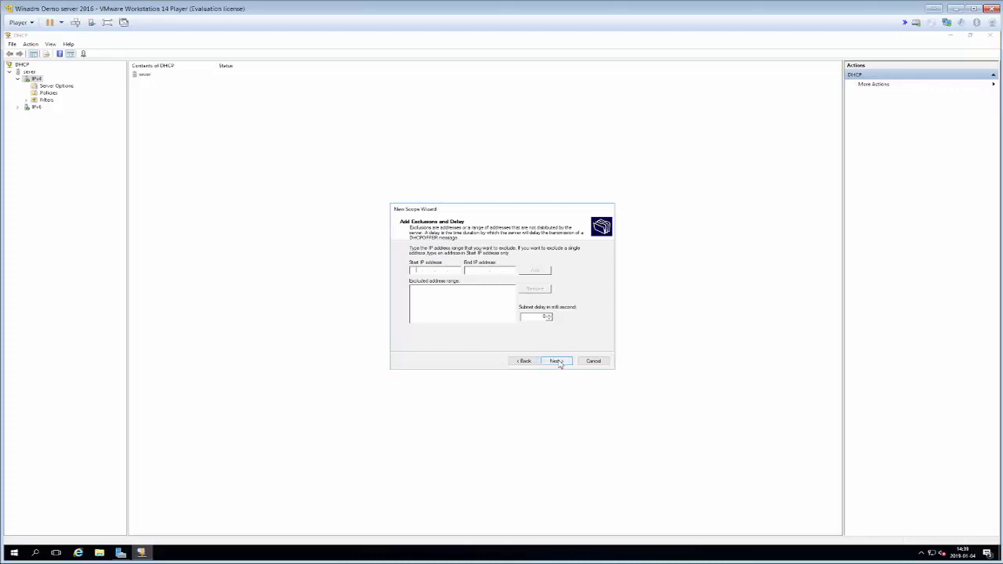
pyautogui.click(555, 361)
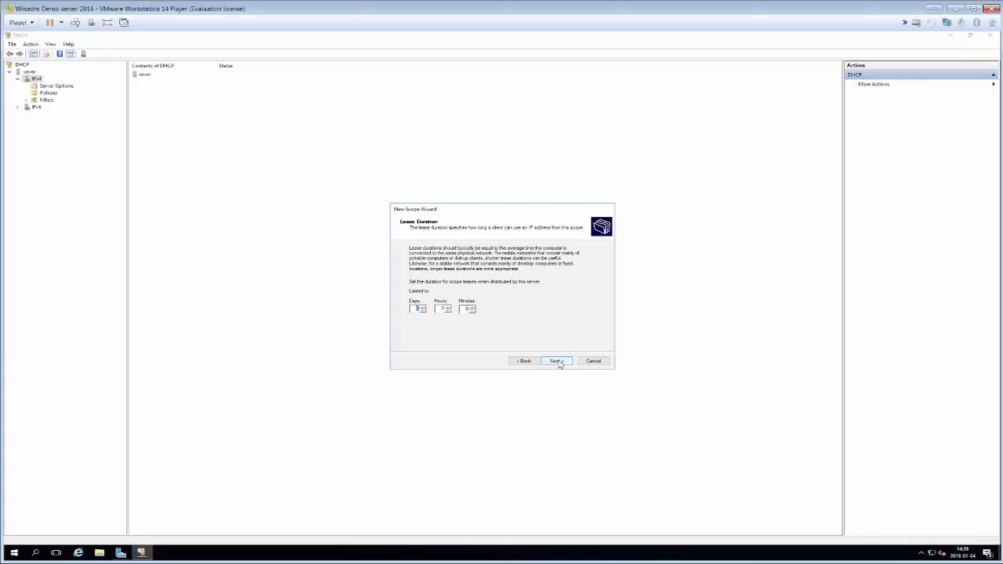
pyautogui.click(557, 362)
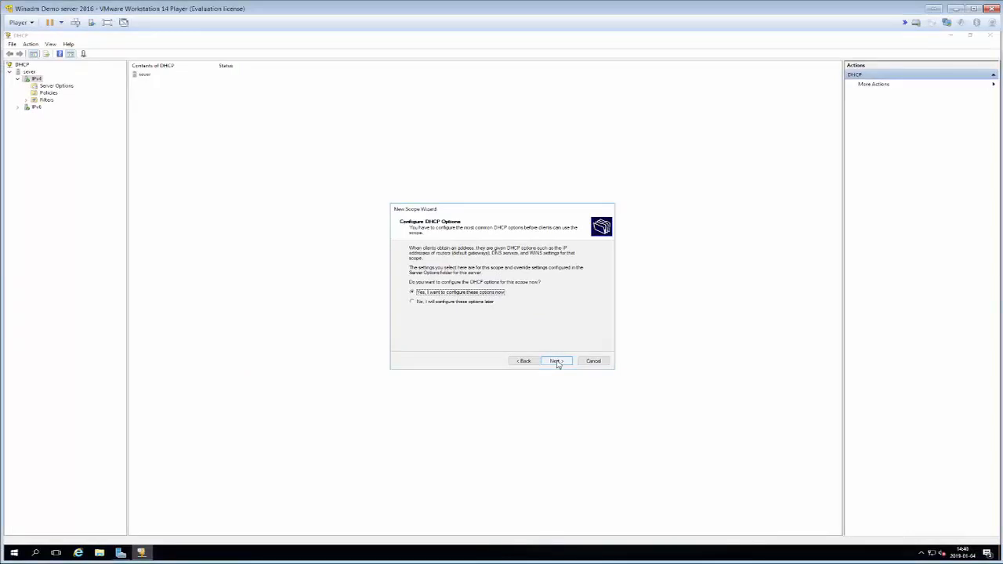
pyautogui.click(556, 361)
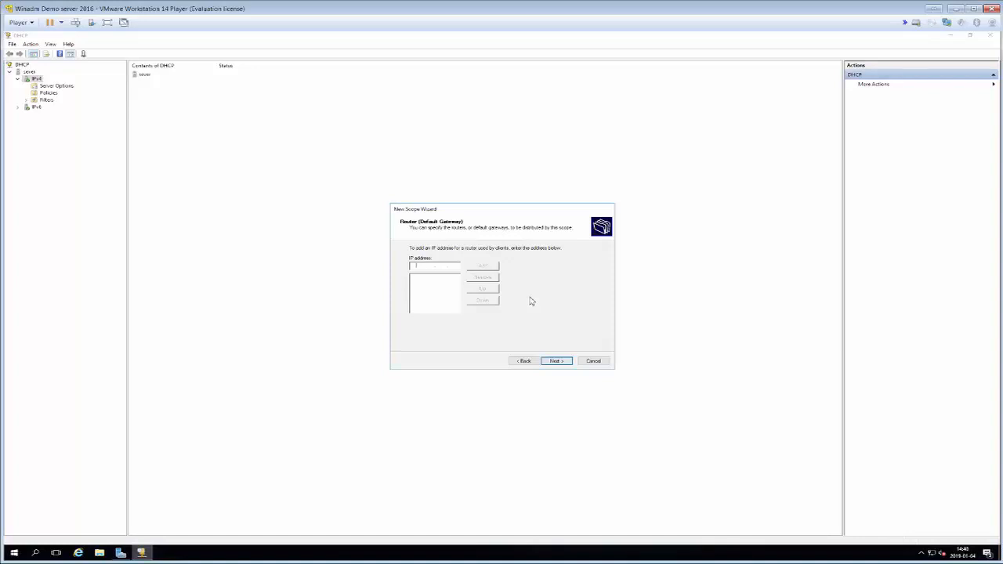
# Add 10.209.3.1 as the scope's default gateway router
pyautogui.write('10')
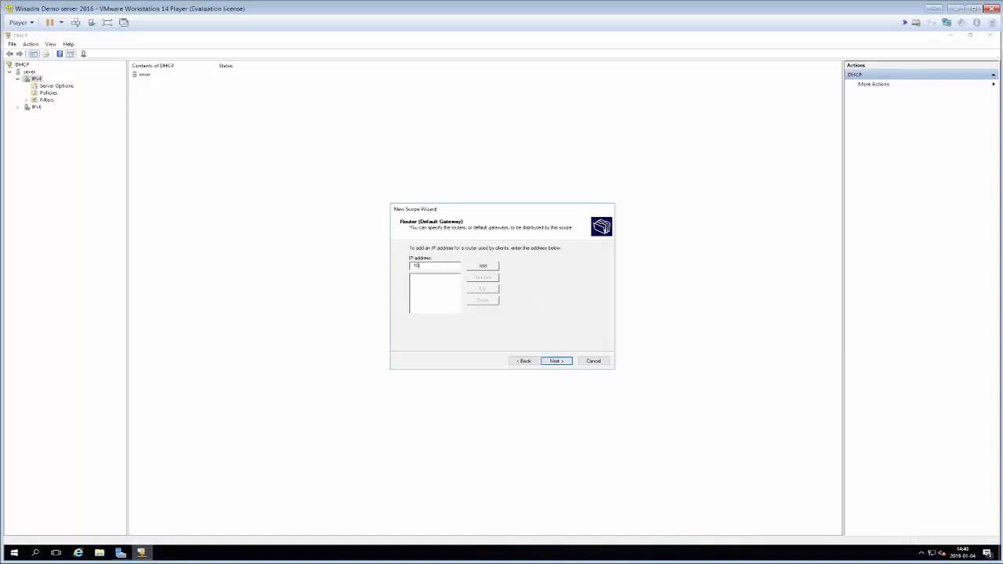
pyautogui.write('.209.3.1')
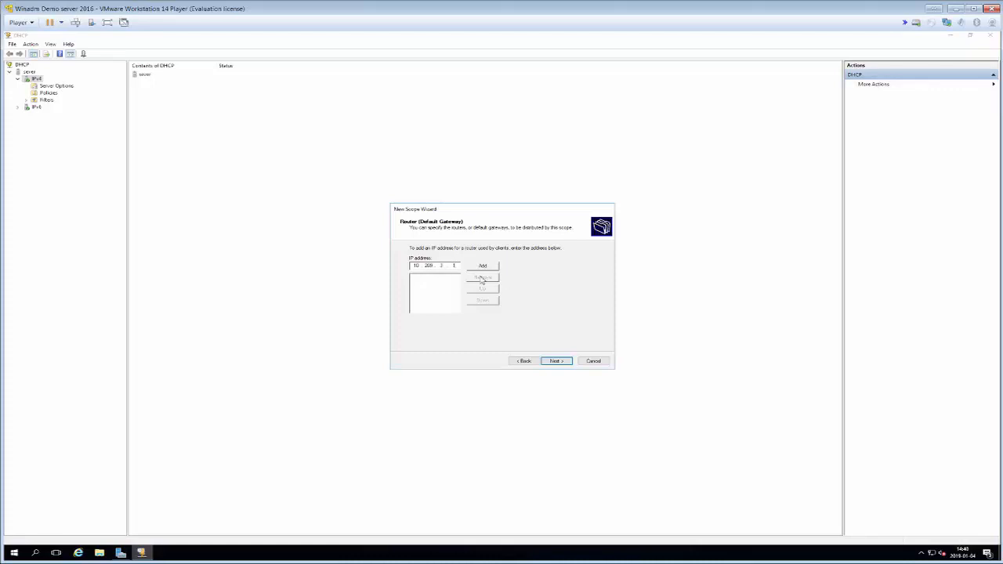
pyautogui.click(483, 266)
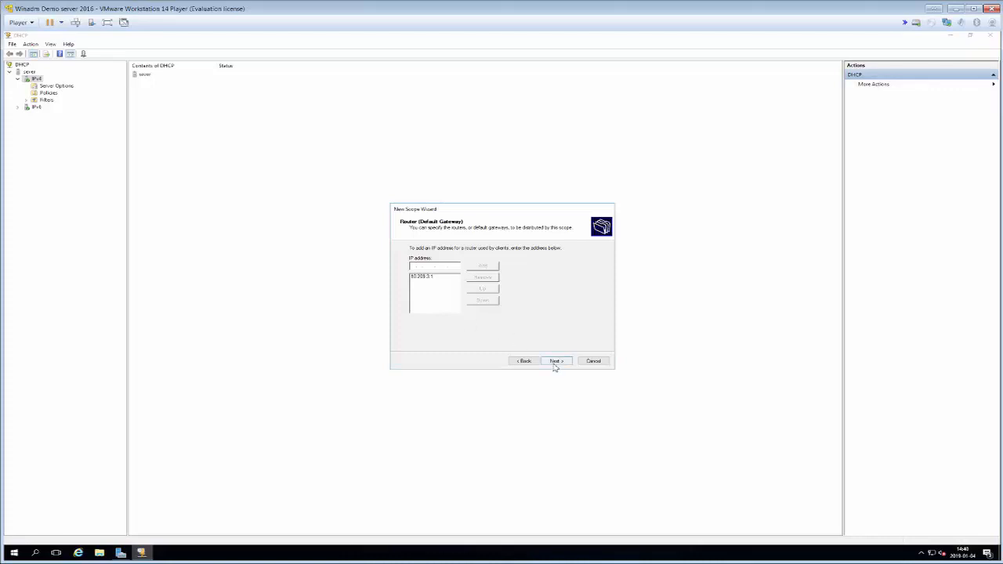
# Accept the gateway and move on to the Domain Name and DNS Servers page
pyautogui.click(556, 360)
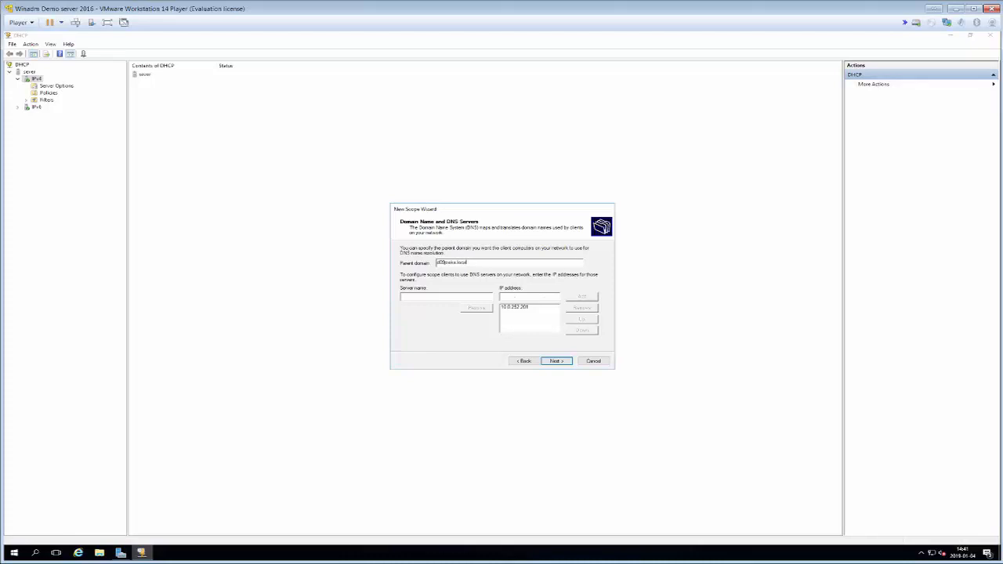
pyautogui.moveTo(340, 336)
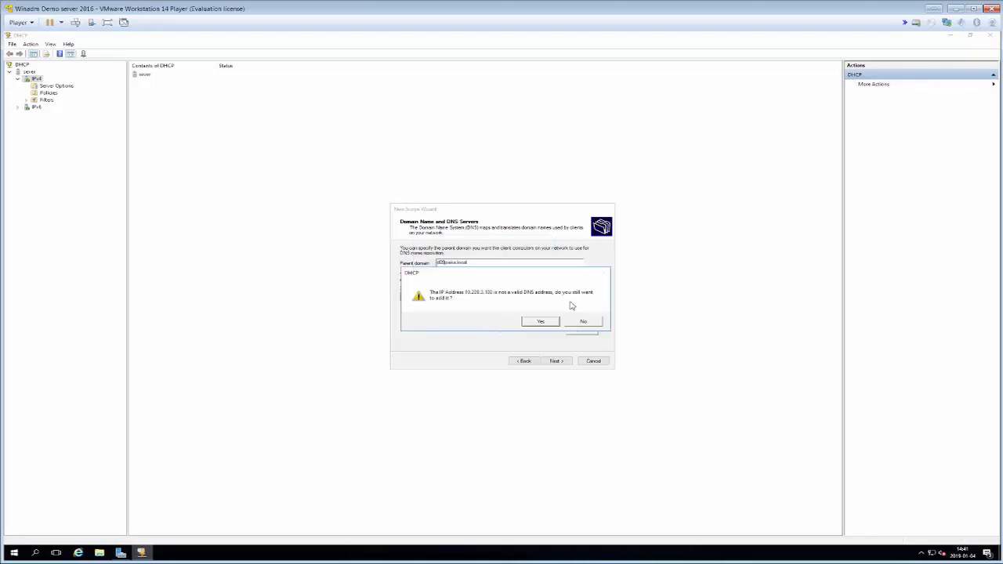
pyautogui.moveTo(494, 301)
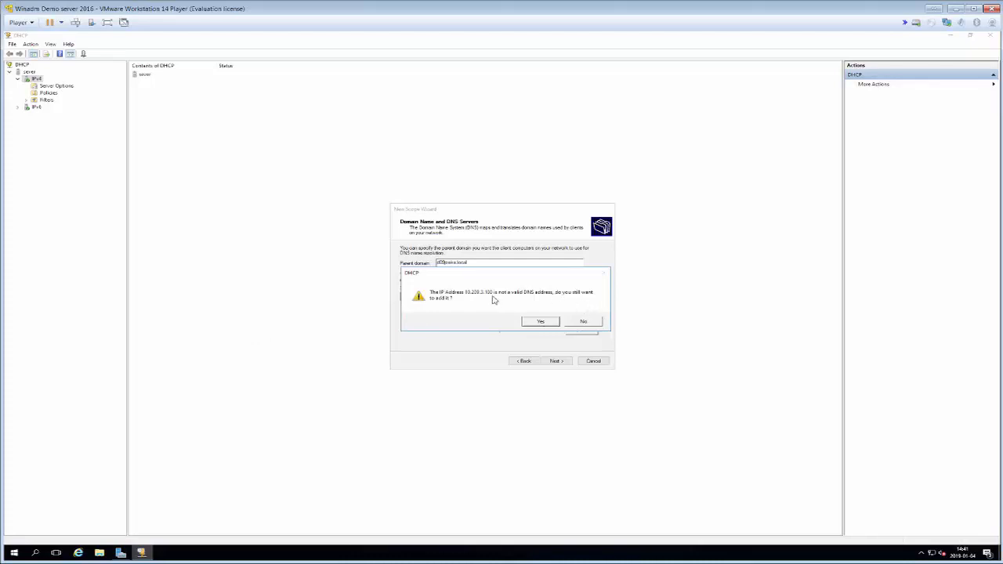
pyautogui.moveTo(488, 317)
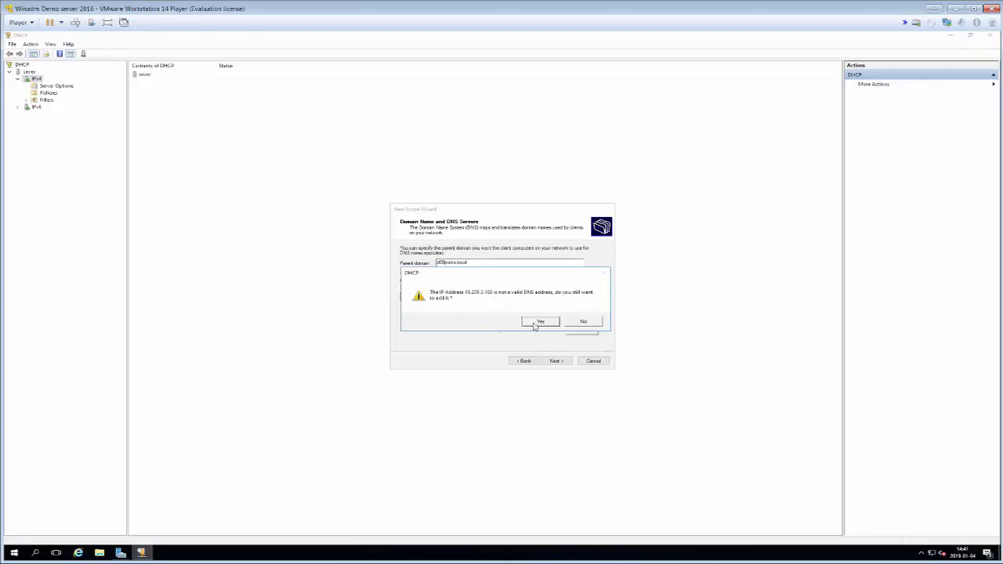
# Accept the 10.209.3.100 DNS server warning, skip WINS, choose to activate the scope, and finish
pyautogui.click(541, 322)
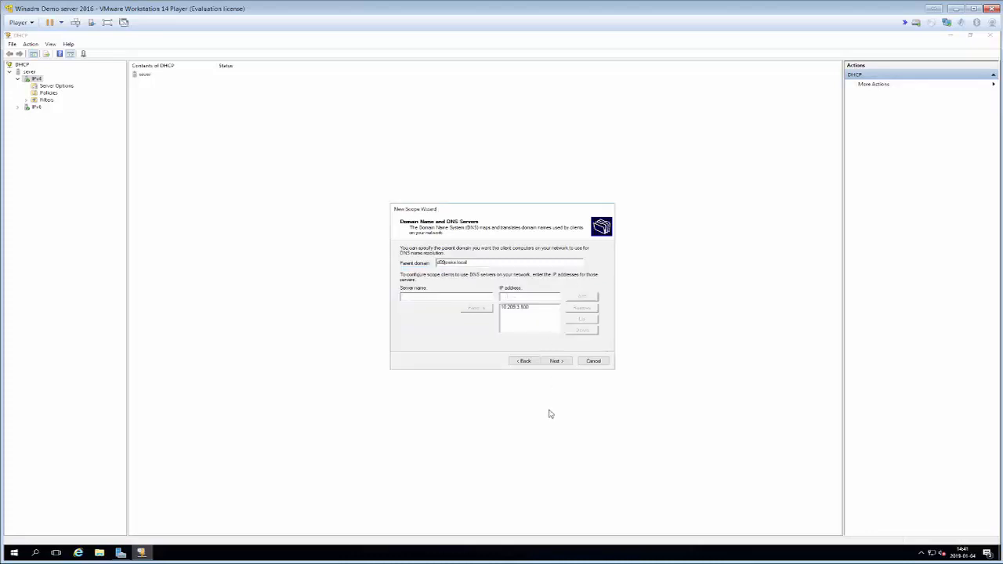
pyautogui.click(556, 361)
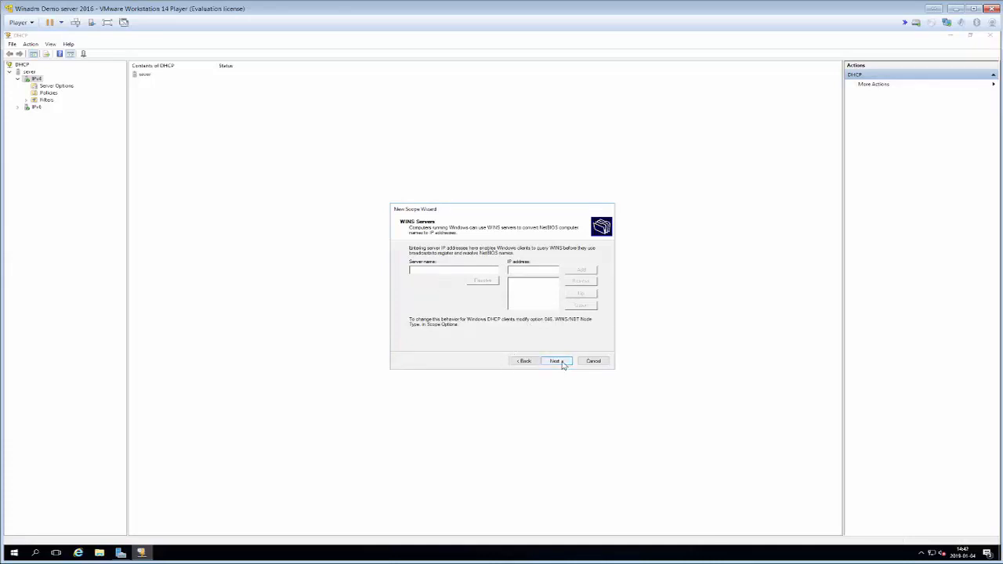
pyautogui.click(556, 362)
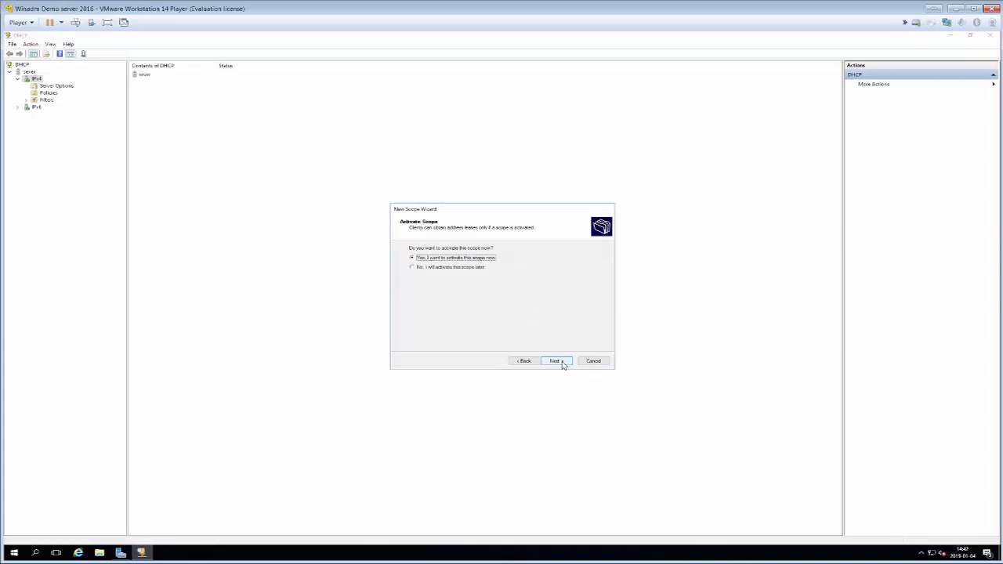
pyautogui.click(556, 361)
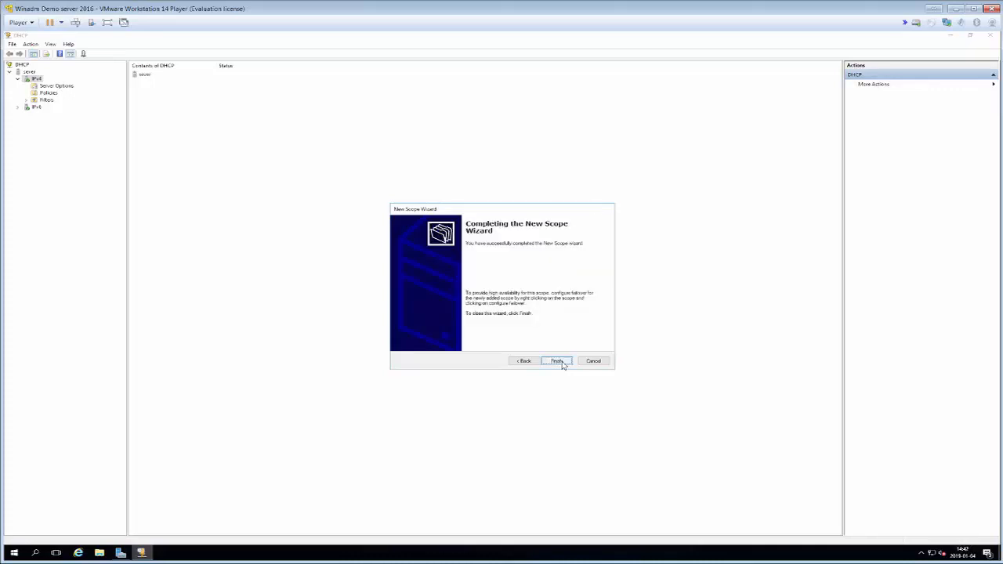
pyautogui.click(556, 361)
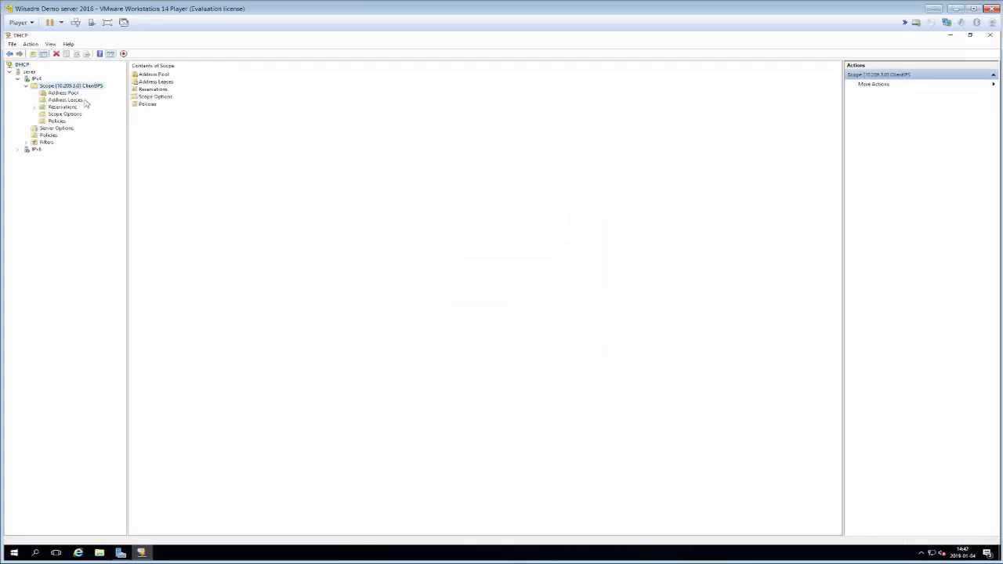
pyautogui.moveTo(474, 490)
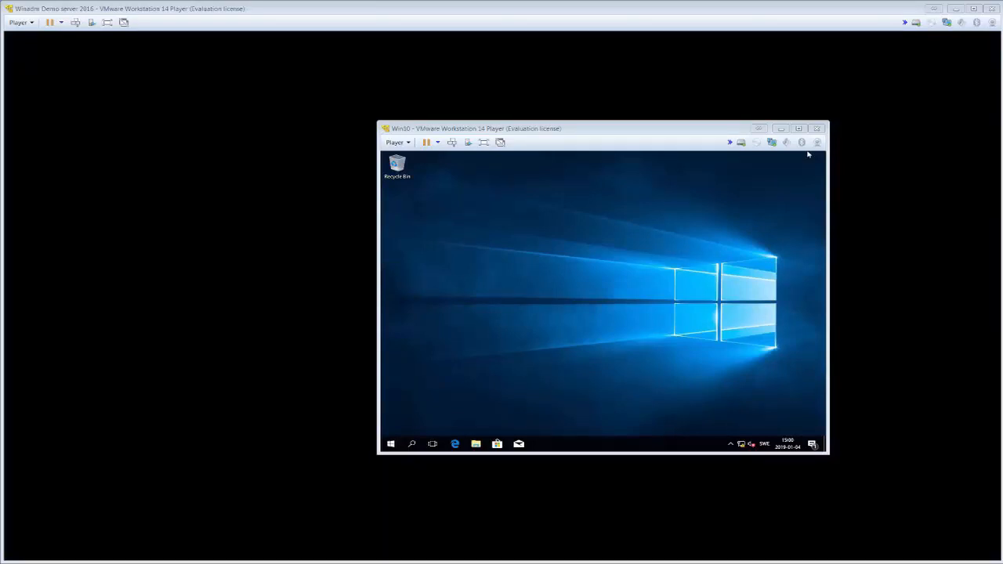
pyautogui.moveTo(524, 319)
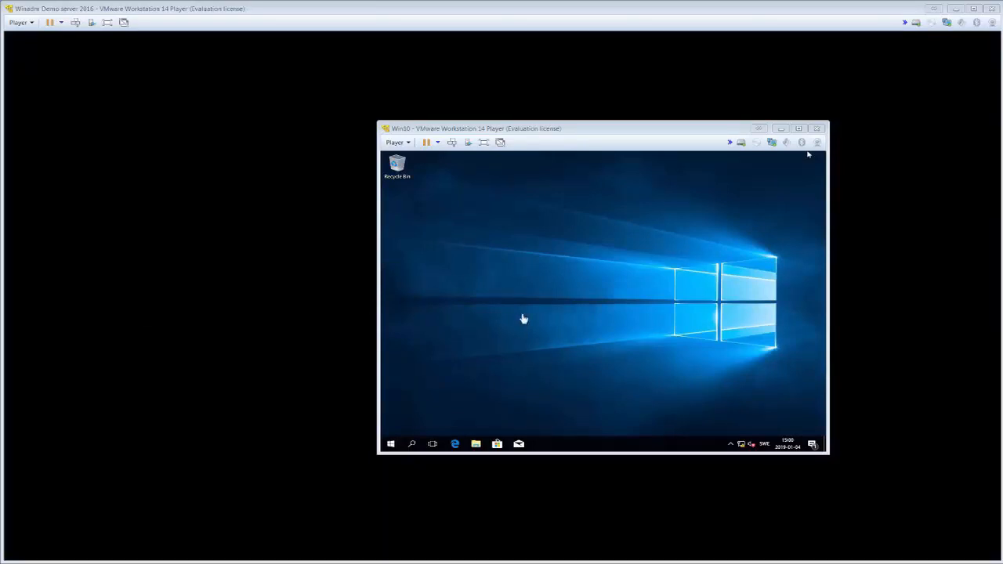
# Launch Command Prompt via search for cmd and run ipconfig, showing a 169.254.243.26 address
pyautogui.click(411, 444)
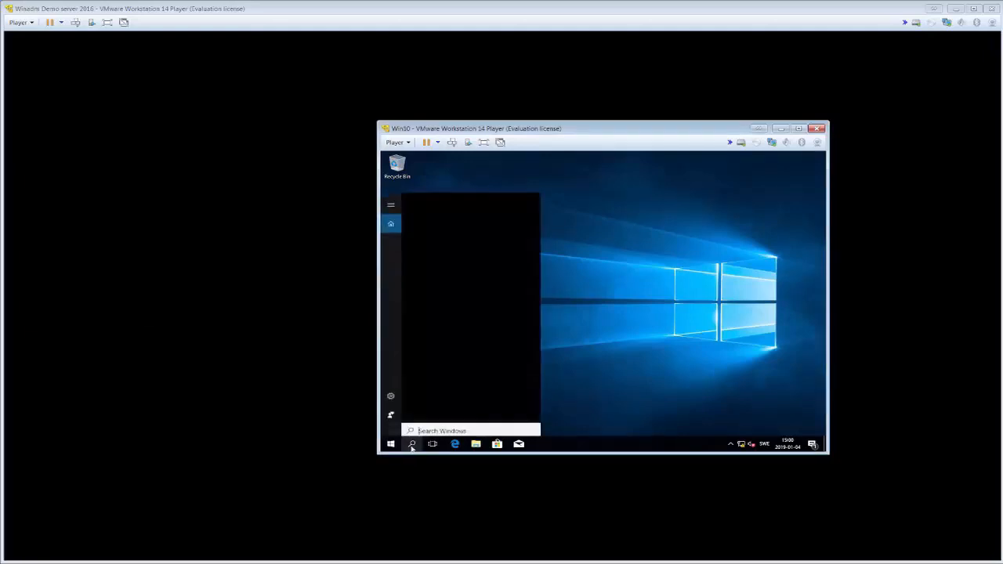
pyautogui.write('cmd')
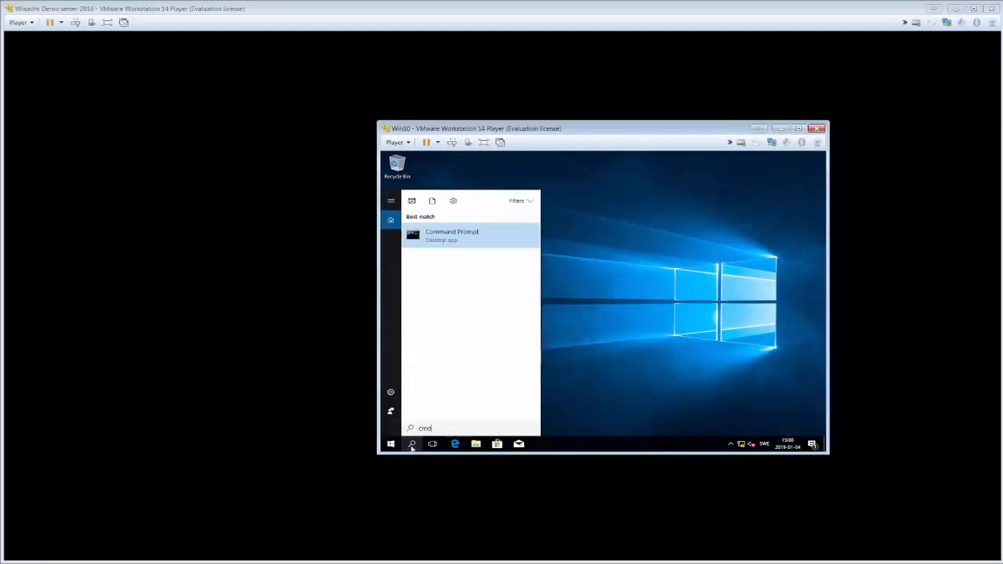
pyautogui.click(452, 235)
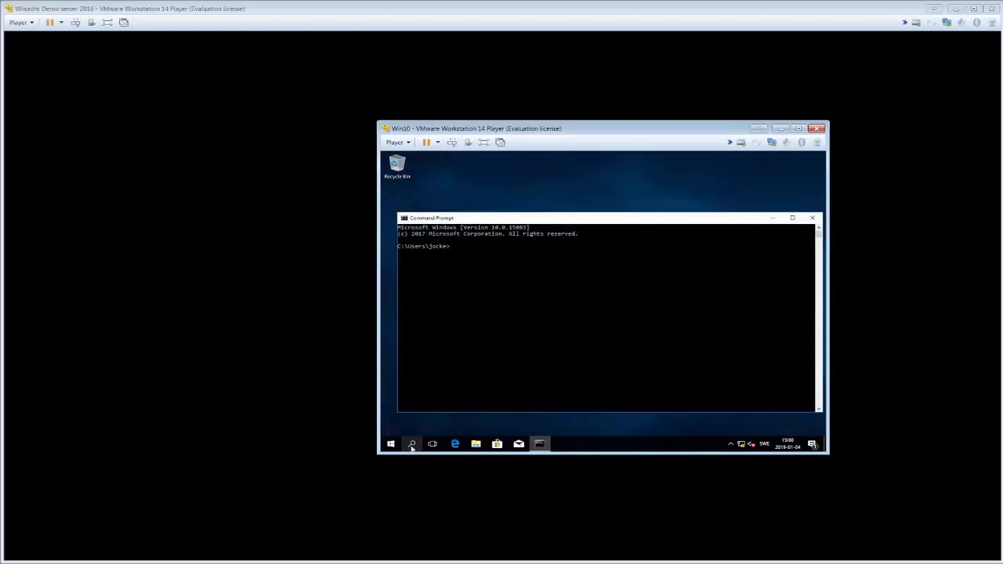
pyautogui.write('ipconfig')
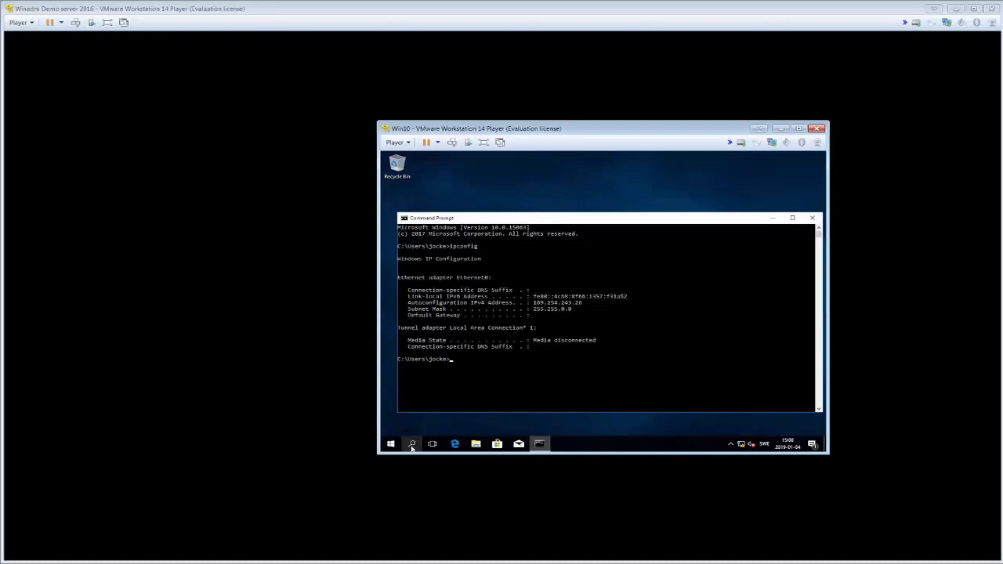
pyautogui.write('ipconfig')
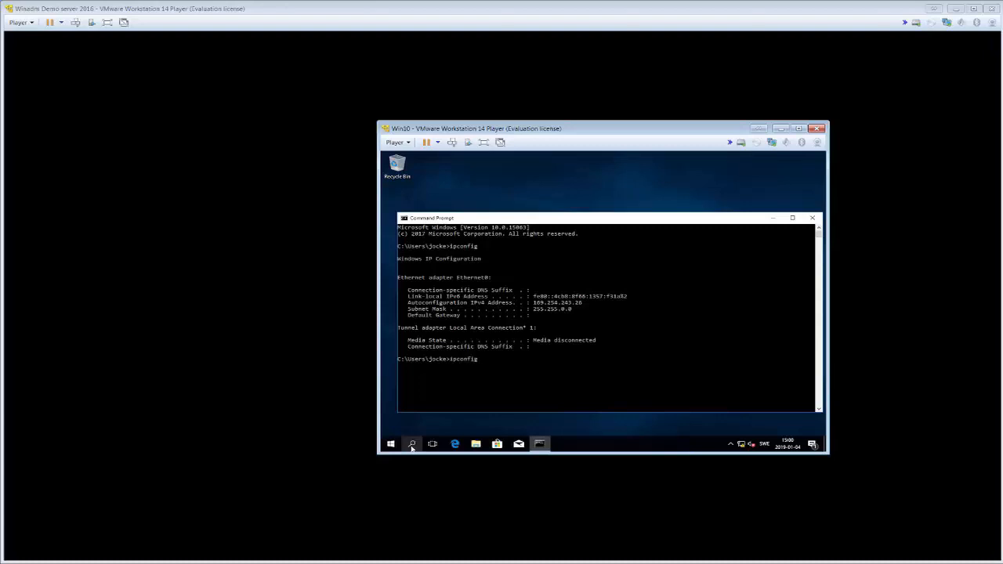
pyautogui.write('/')
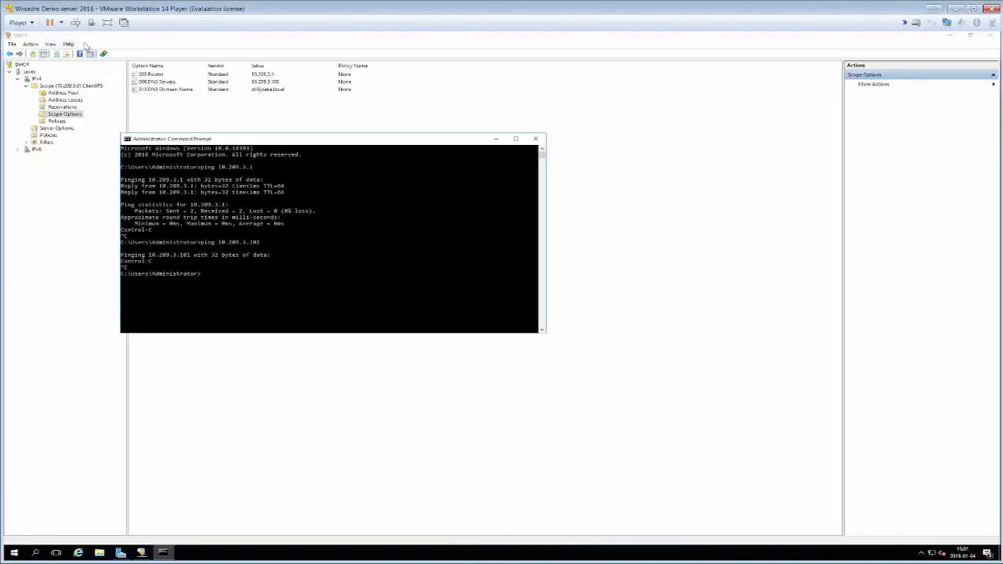
# Close the server command prompt and view Address Leases, showing the 10.209.3.20 client lease
pyautogui.click(536, 139)
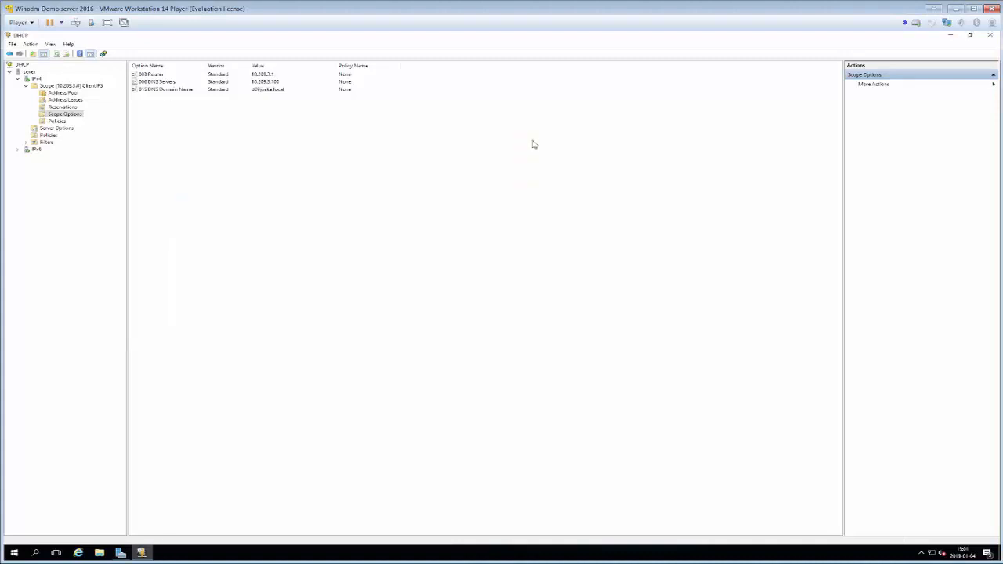
pyautogui.moveTo(151, 163)
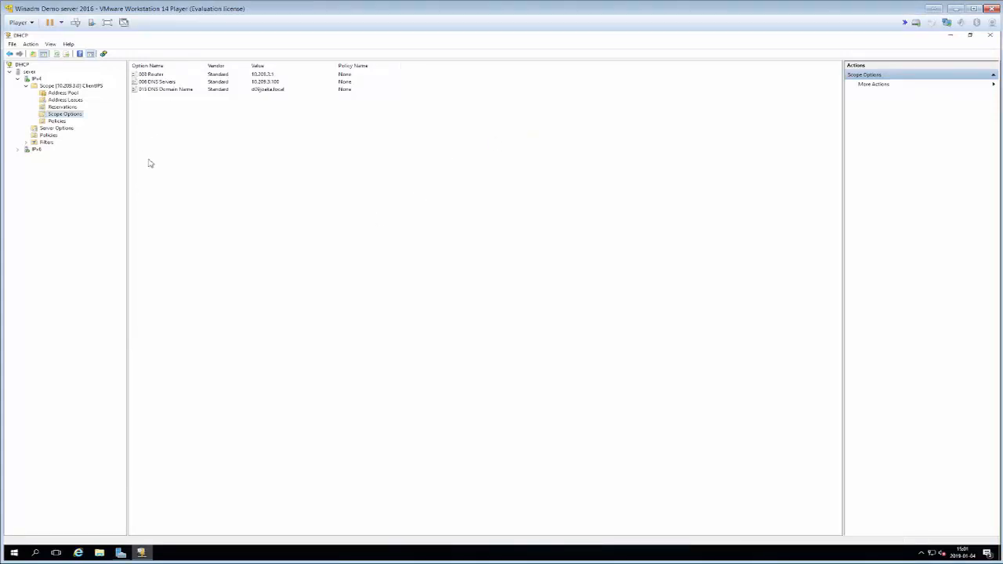
pyautogui.moveTo(156, 155)
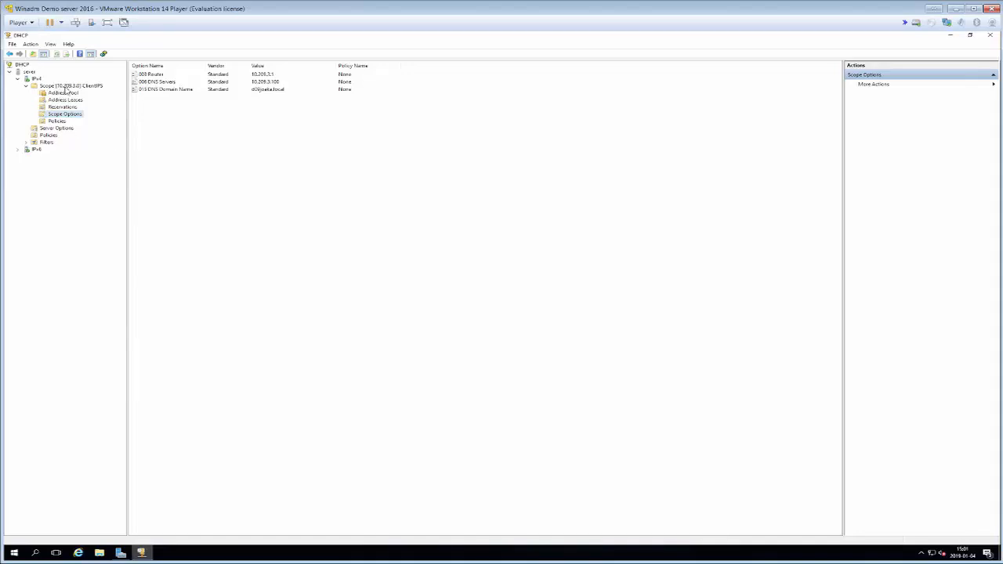
pyautogui.click(65, 100)
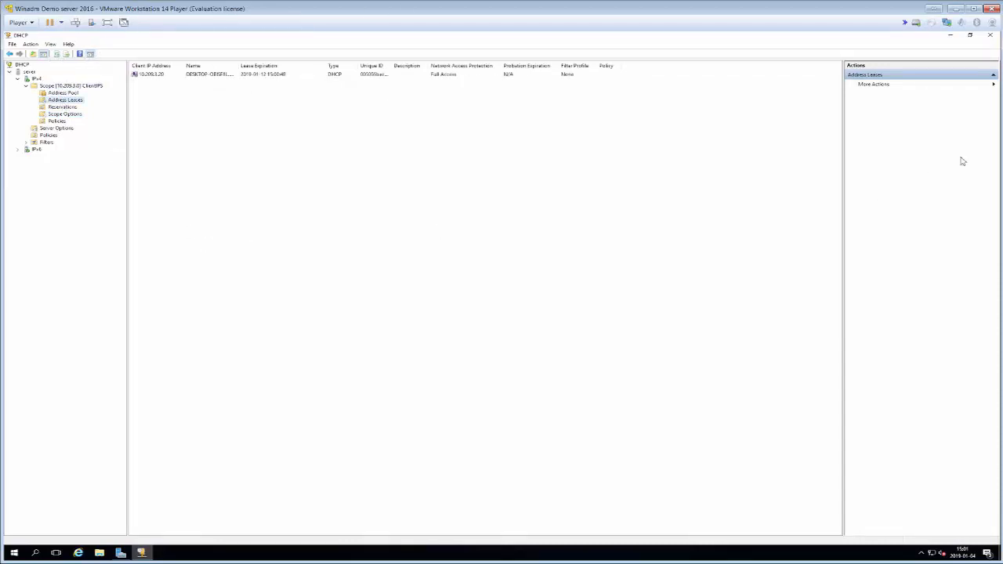
pyautogui.moveTo(294, 150)
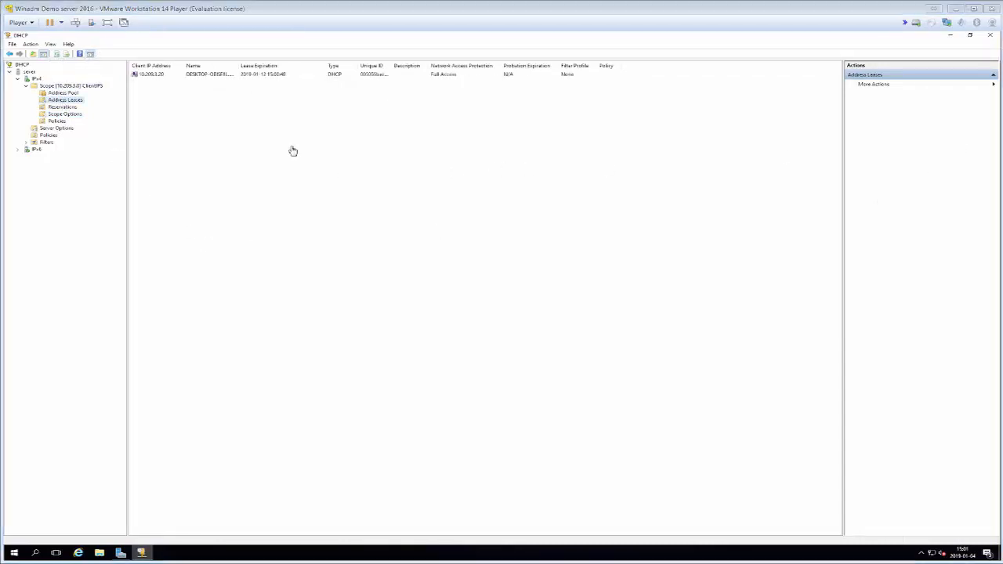